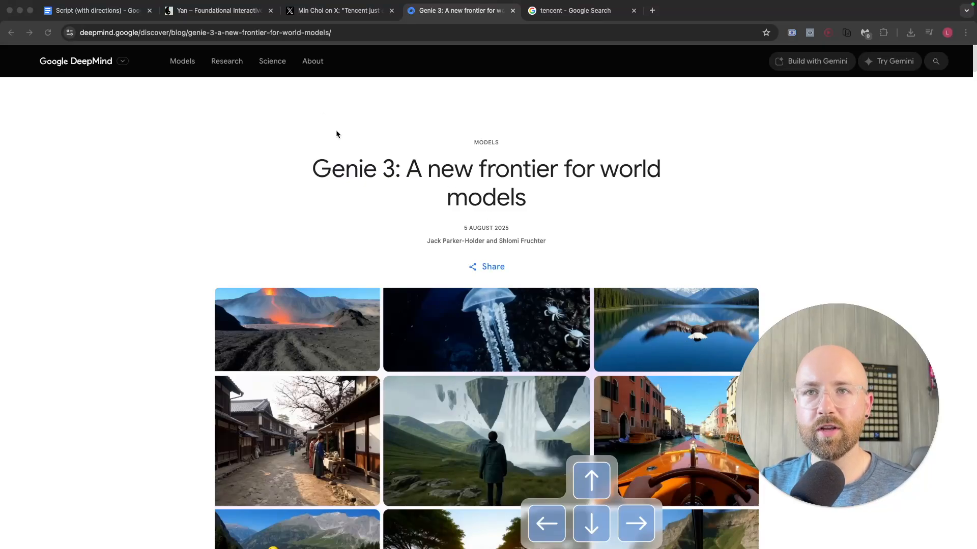
Step: Browse the Yan page's simulation demos down to infinite-length simulations, then open the Genie 3 tab
{"action": "left_click", "coordinate": [218, 10]}
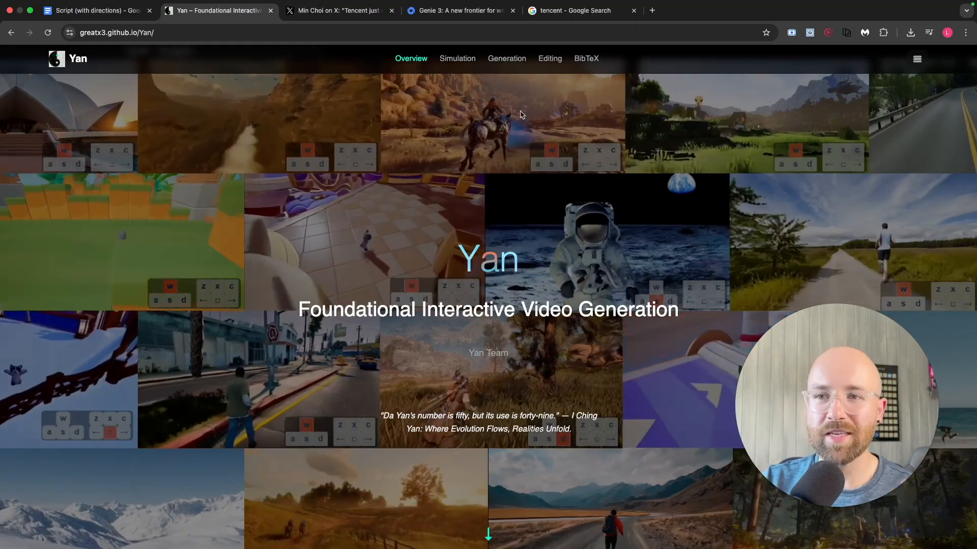
{"action": "scroll", "scroll_direction": "down", "scroll_amount": 3}
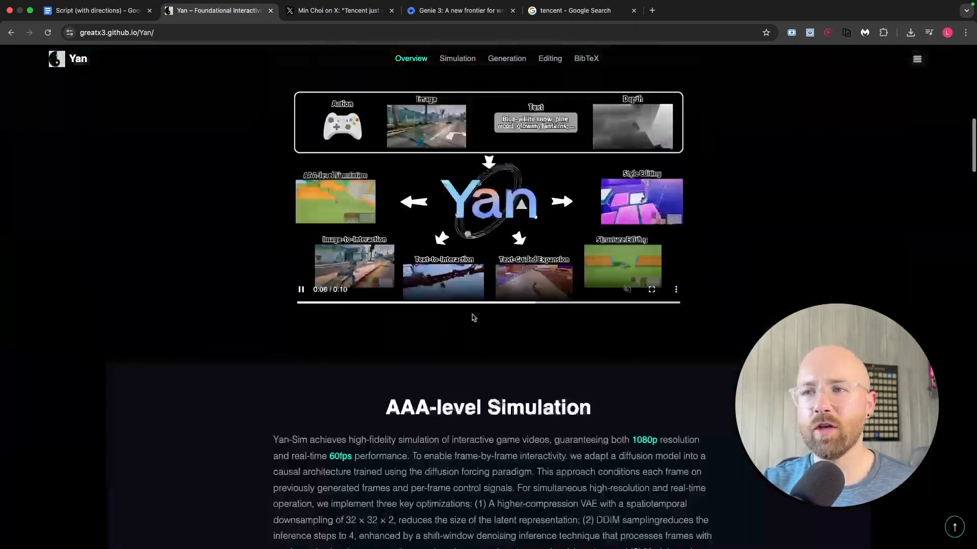
{"action": "left_click", "coordinate": [457, 58]}
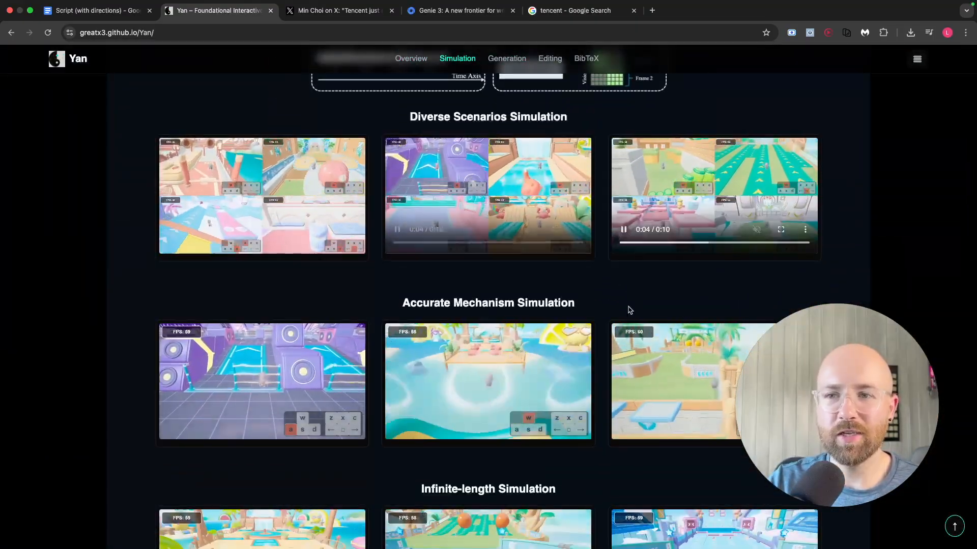
{"action": "scroll", "scroll_direction": "down", "scroll_amount": 3}
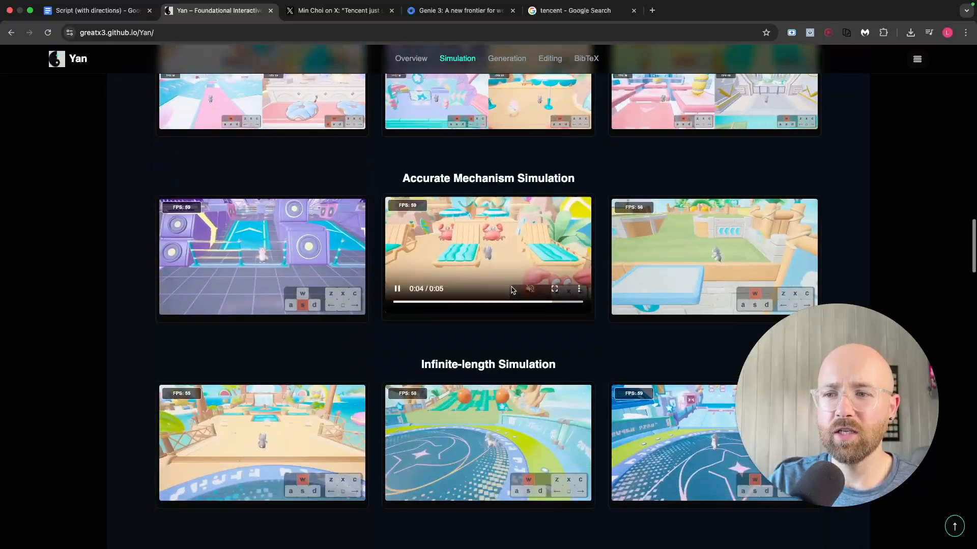
{"action": "scroll", "scroll_direction": "down", "scroll_amount": 3}
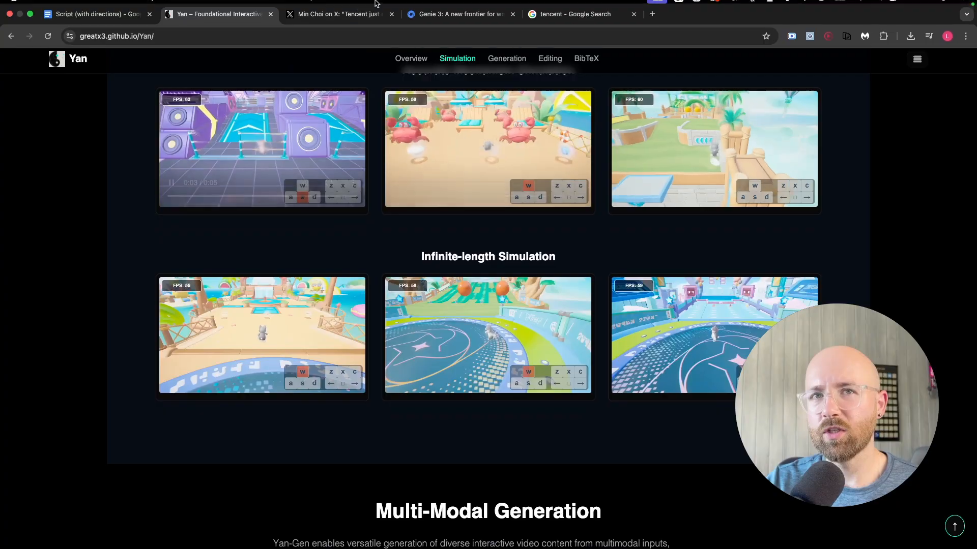
{"action": "left_click", "coordinate": [460, 13]}
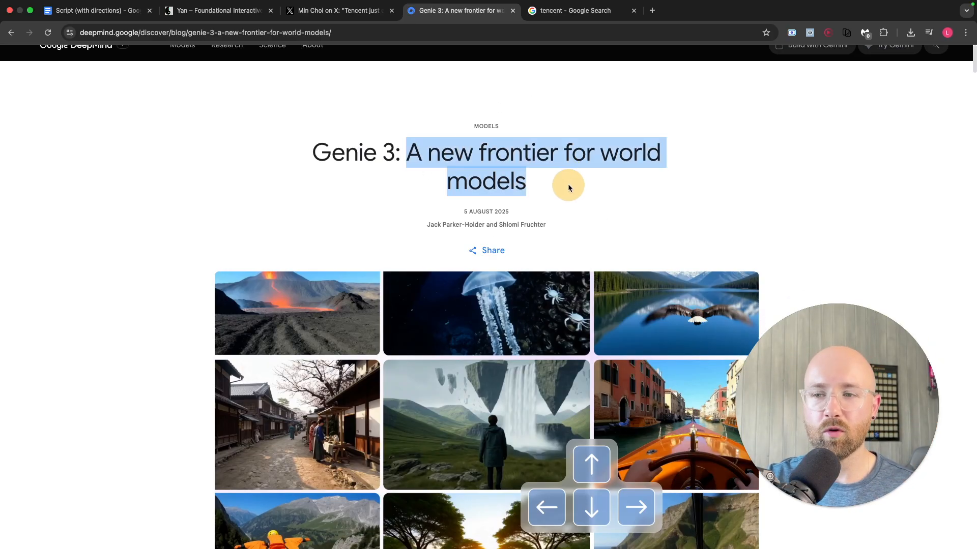
Step: Play the Genie 3 intro video, then scroll Capabilities down to the world events demo
{"action": "scroll", "scroll_direction": "down", "scroll_amount": 3}
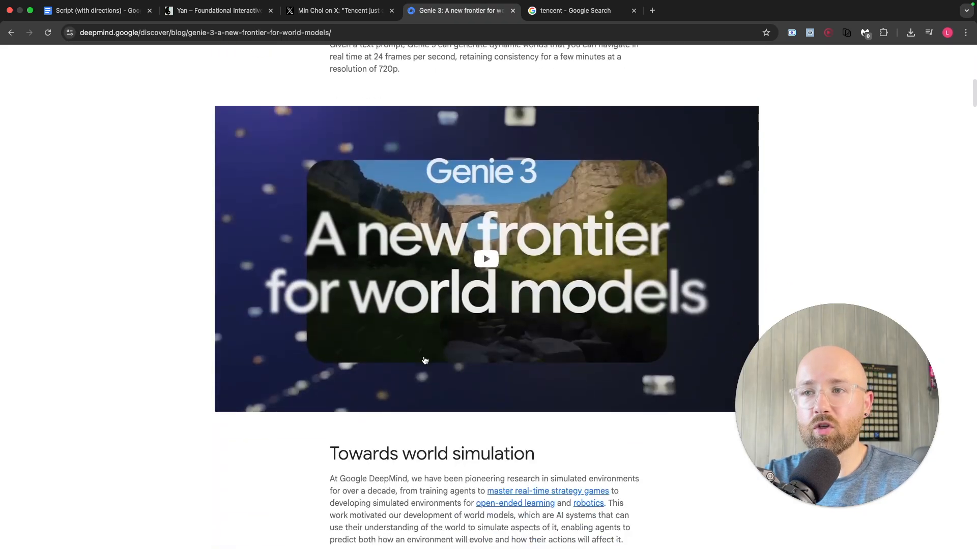
{"action": "left_click", "coordinate": [485, 258]}
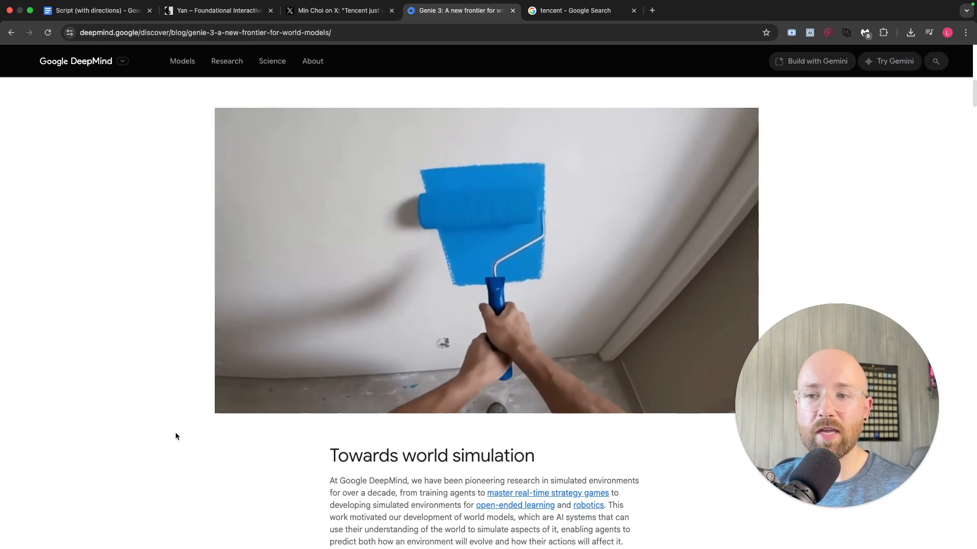
{"action": "scroll", "scroll_direction": "down", "scroll_amount": 3}
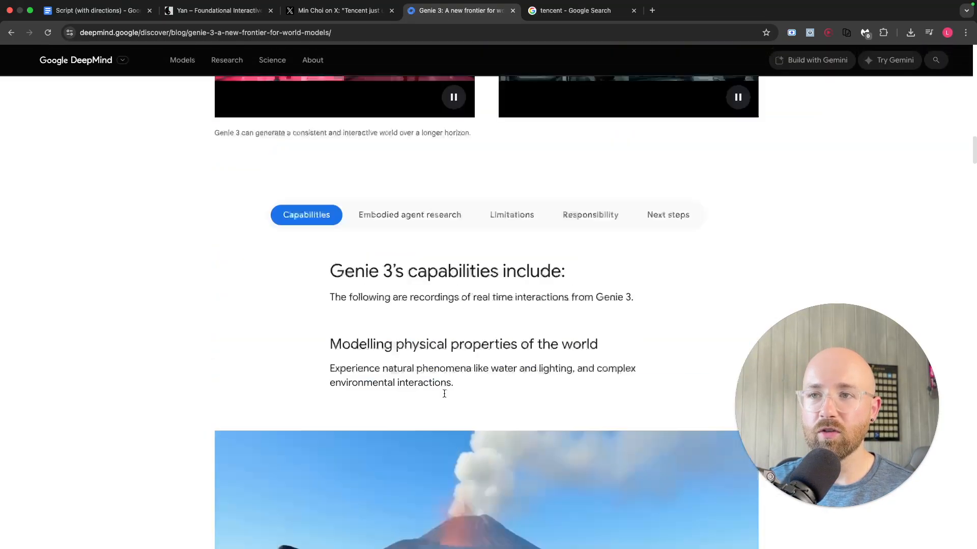
{"action": "scroll", "scroll_direction": "down", "scroll_amount": 3}
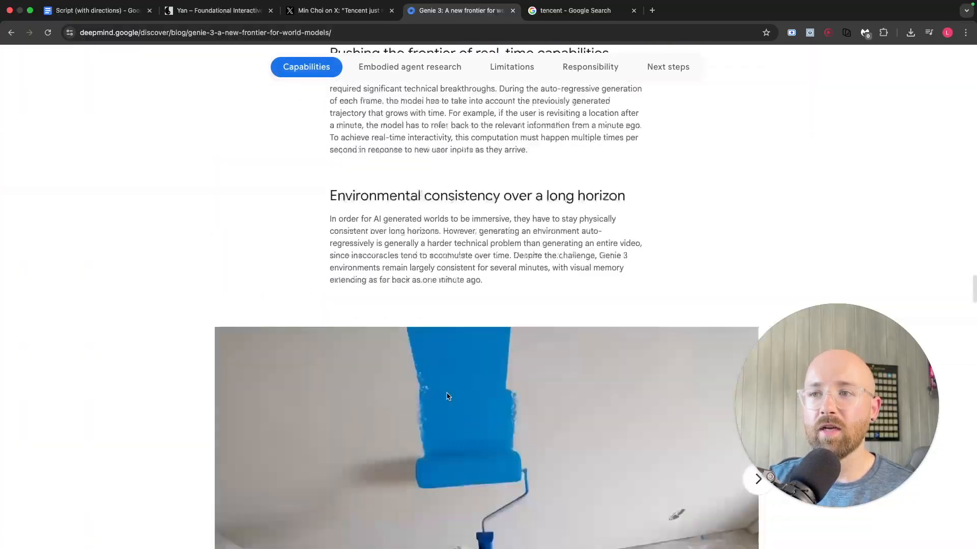
{"action": "scroll", "scroll_direction": "down", "scroll_amount": 3}
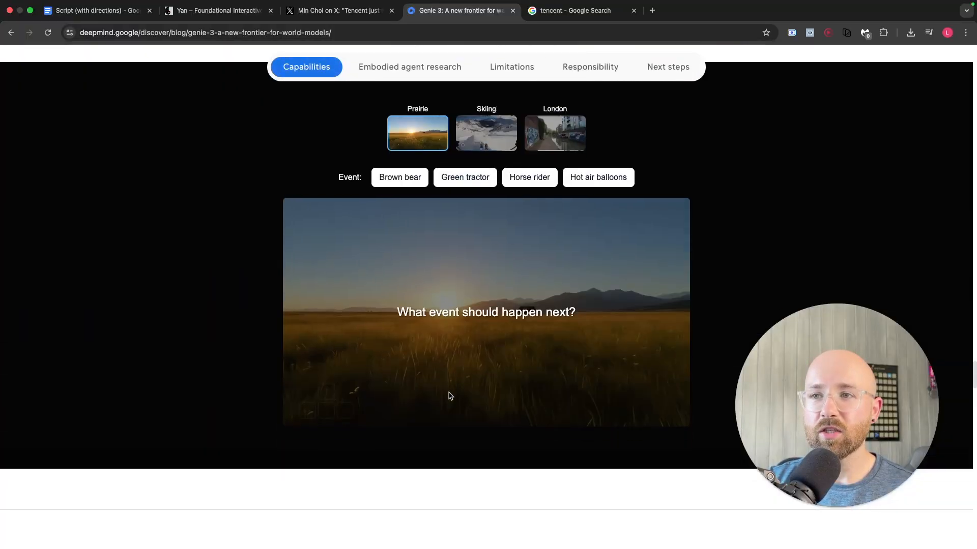
Step: In Embodied agent research, run the bakery agent's 'Go to the cooling racks' goal
{"action": "left_click", "coordinate": [409, 67]}
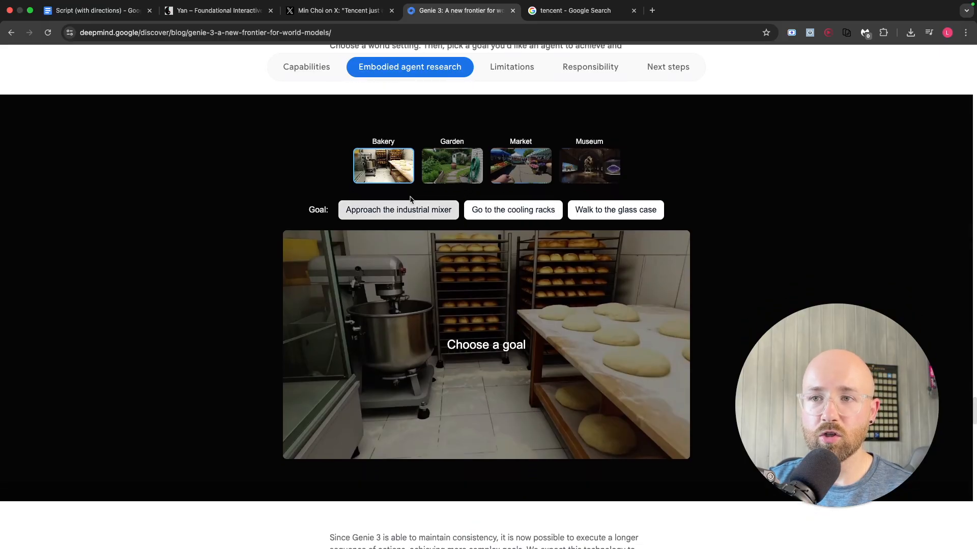
{"action": "left_click", "coordinate": [512, 209]}
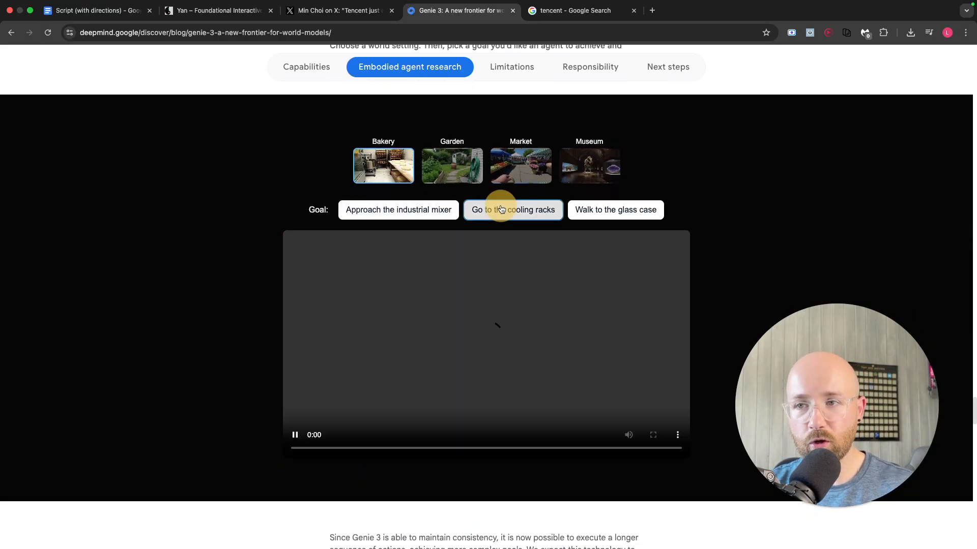
{"action": "left_click", "coordinate": [513, 209]}
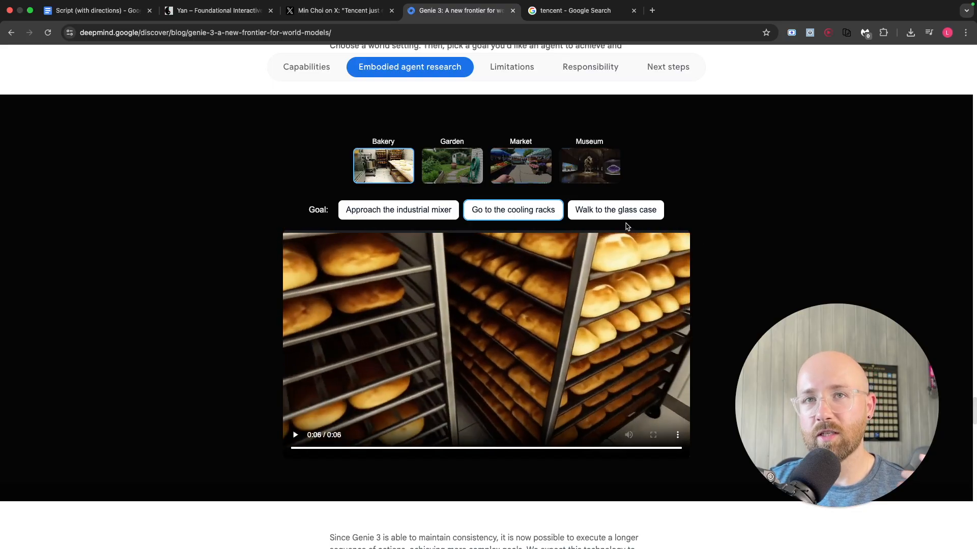
{"action": "mouse_move", "coordinate": [740, 186]}
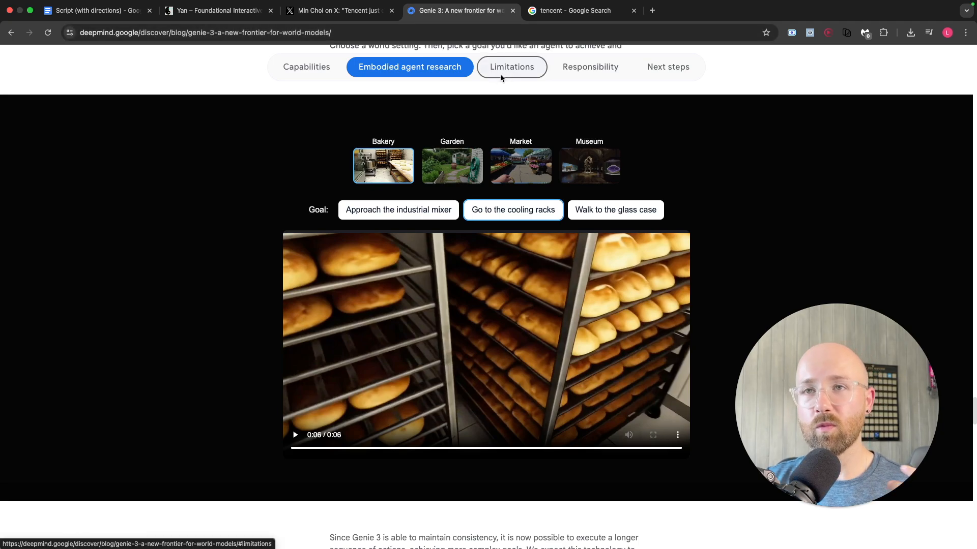
Step: Check Genie 3's comparison with GameNGen, Genie 2 and Veo, then return to Yan
{"action": "left_click", "coordinate": [217, 11]}
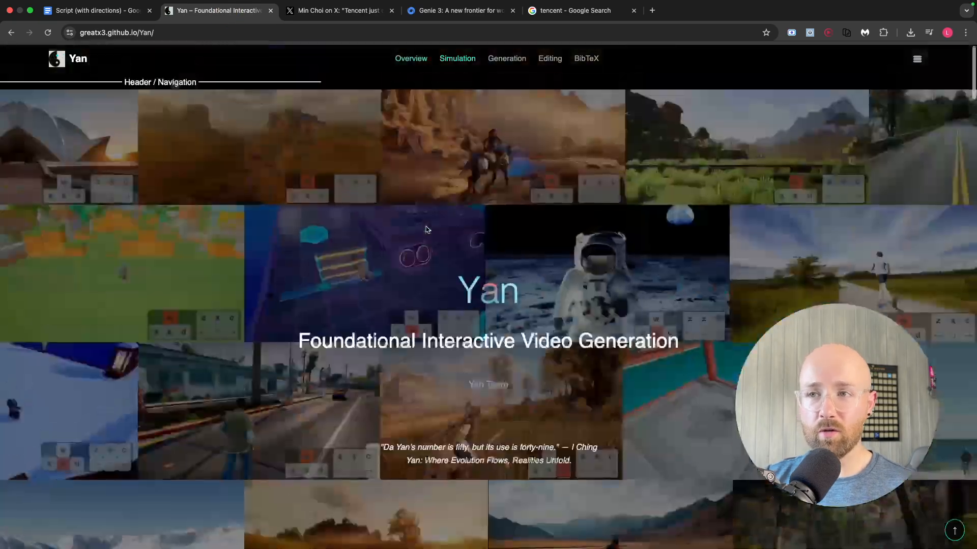
{"action": "left_click", "coordinate": [460, 11]}
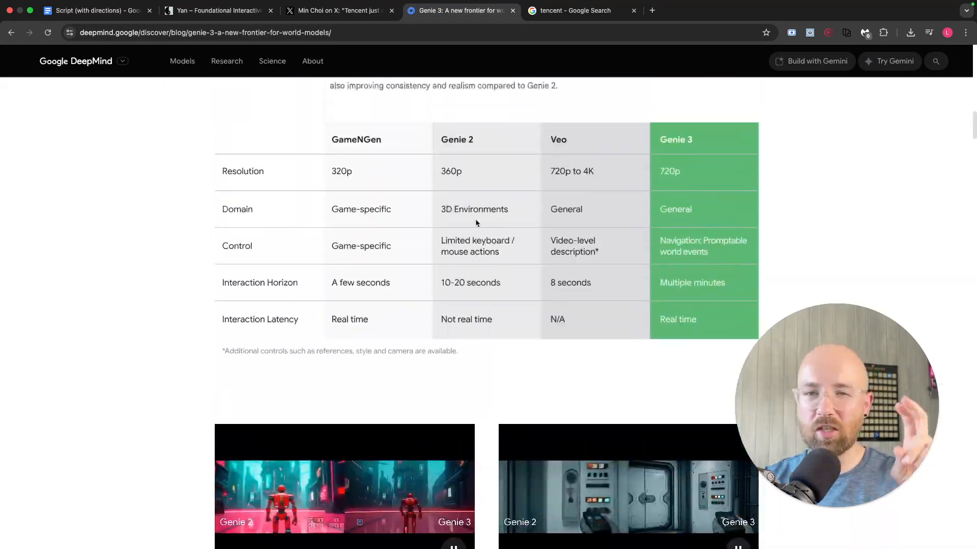
{"action": "scroll", "scroll_direction": "up", "scroll_amount": 3}
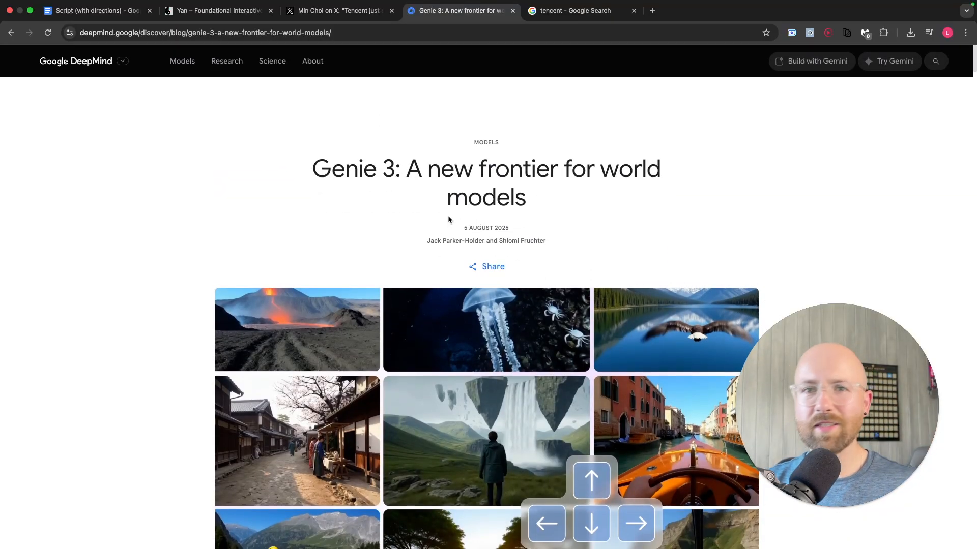
{"action": "left_click", "coordinate": [216, 11]}
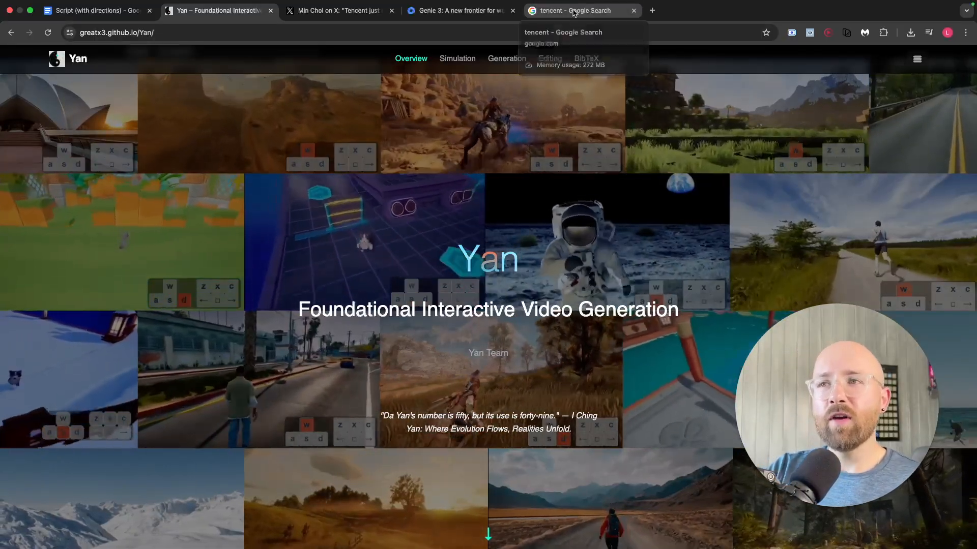
{"action": "left_click", "coordinate": [579, 11]}
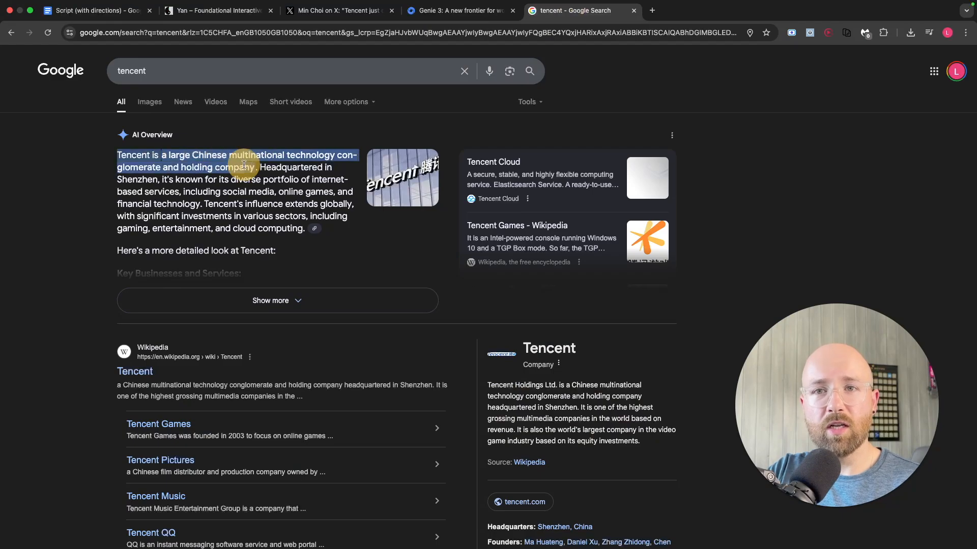
{"action": "left_click", "coordinate": [217, 10]}
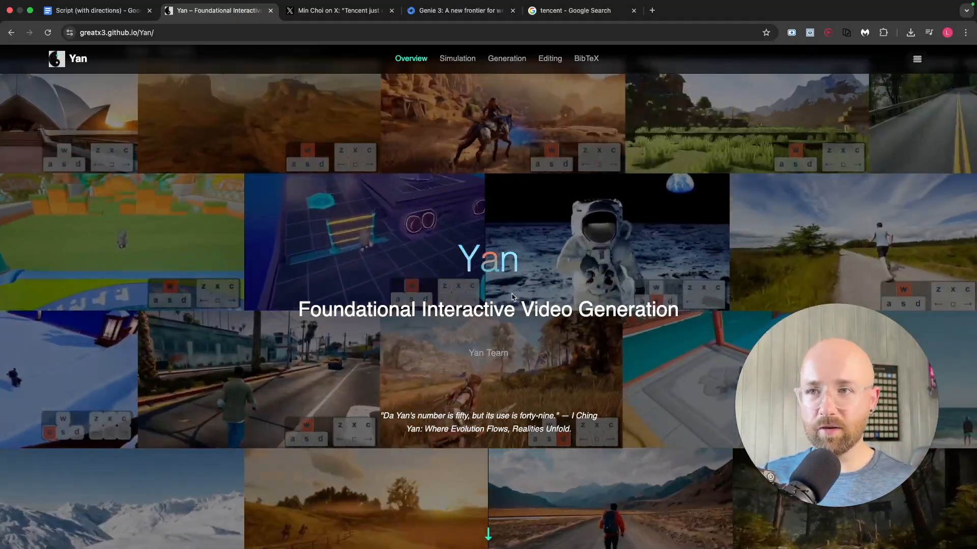
Step: Jump to Simulation and scroll past the Yan-Sim diagram to the Diverse Scenarios videos
{"action": "scroll", "scroll_direction": "down", "scroll_amount": 3}
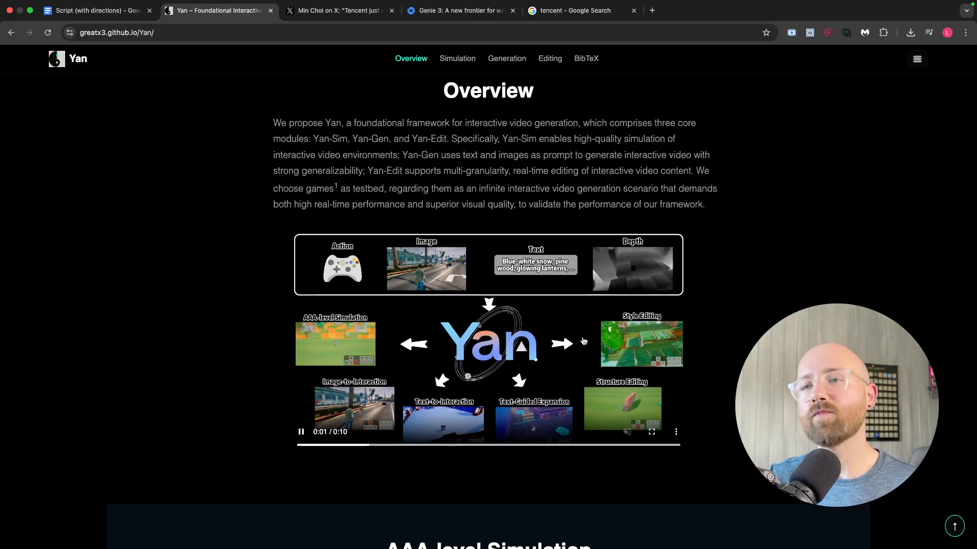
{"action": "left_click", "coordinate": [457, 58]}
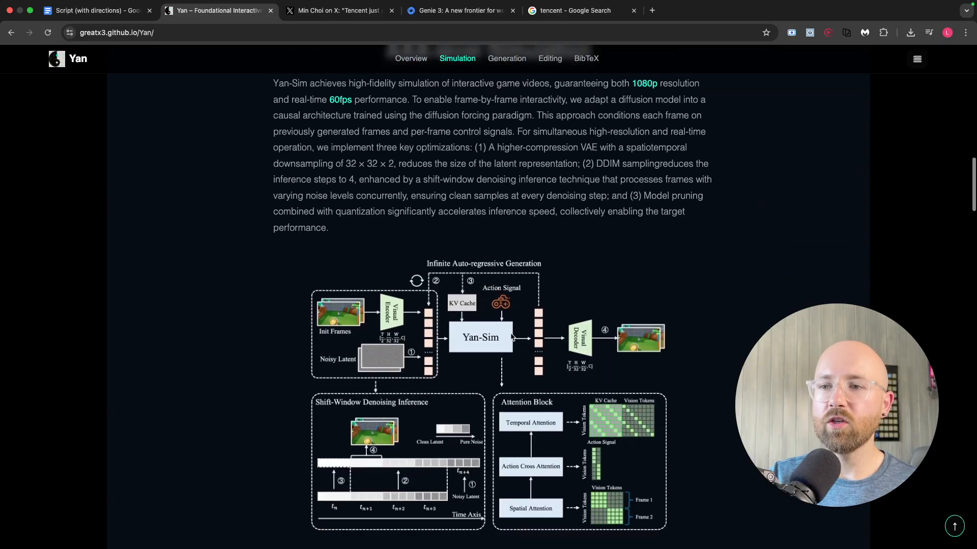
{"action": "scroll", "scroll_direction": "down", "scroll_amount": 3}
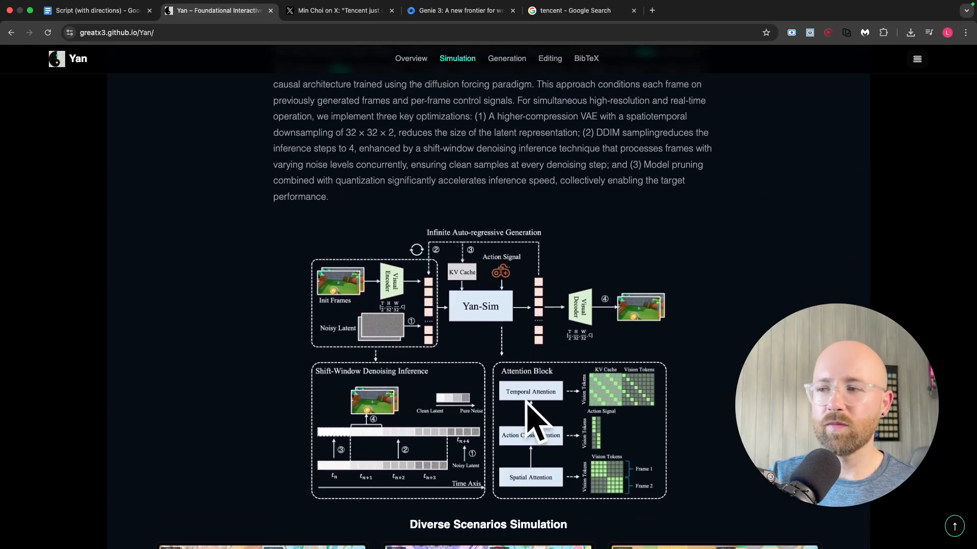
{"action": "mouse_move", "coordinate": [521, 409]}
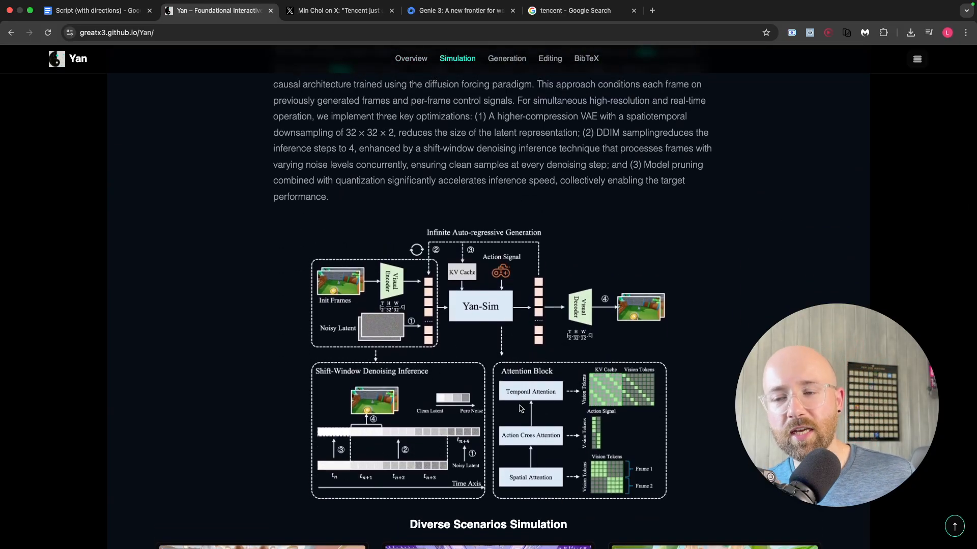
{"action": "scroll", "scroll_direction": "down", "scroll_amount": 3}
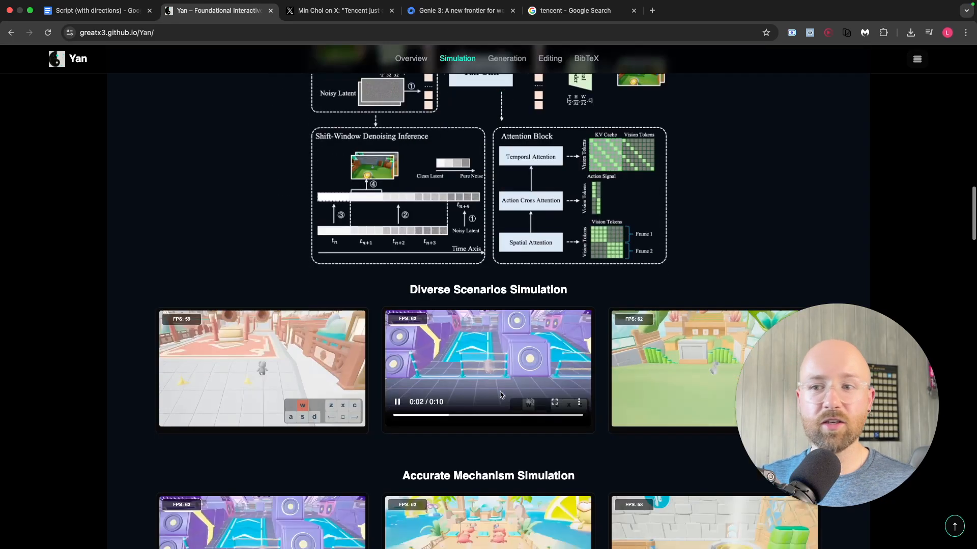
{"action": "scroll", "scroll_direction": "down", "scroll_amount": 3}
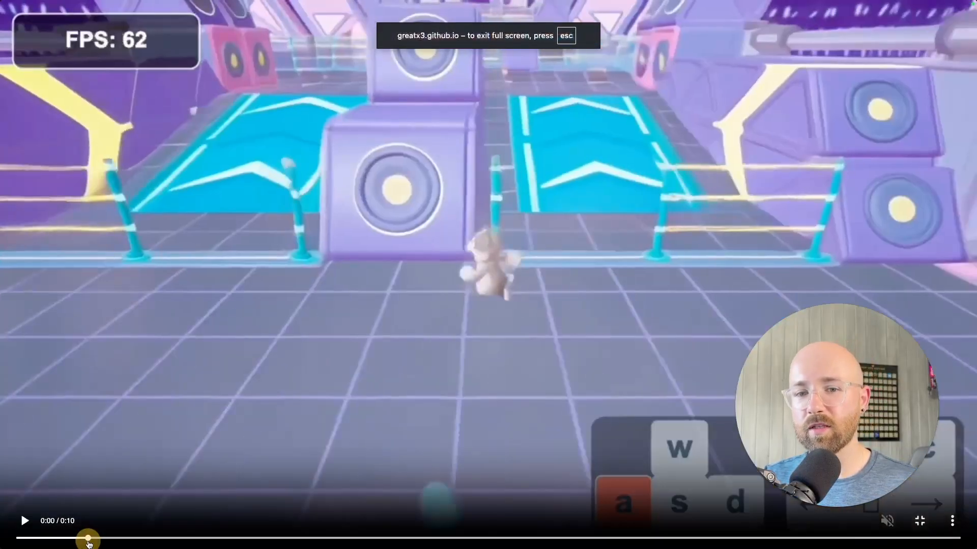
{"action": "left_click", "coordinate": [25, 521]}
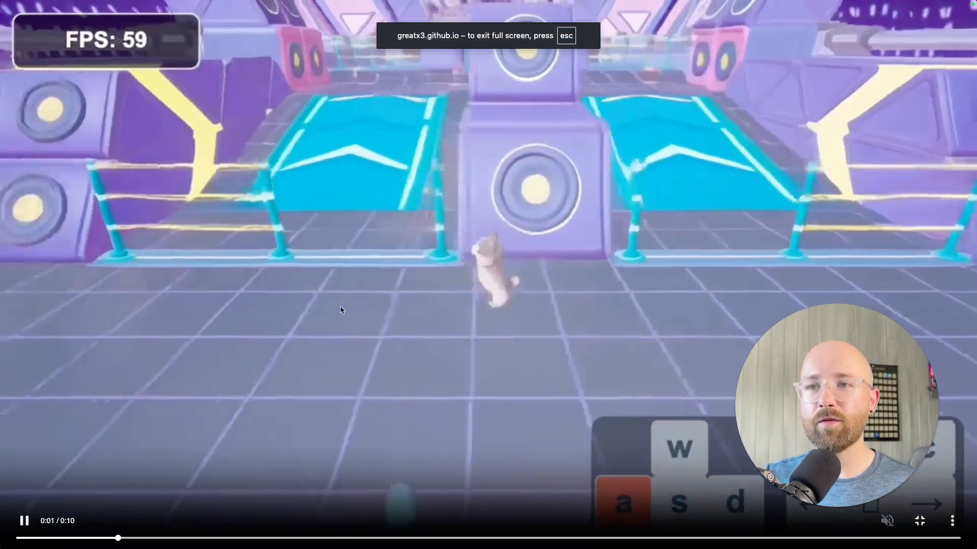
{"action": "key", "text": "s"}
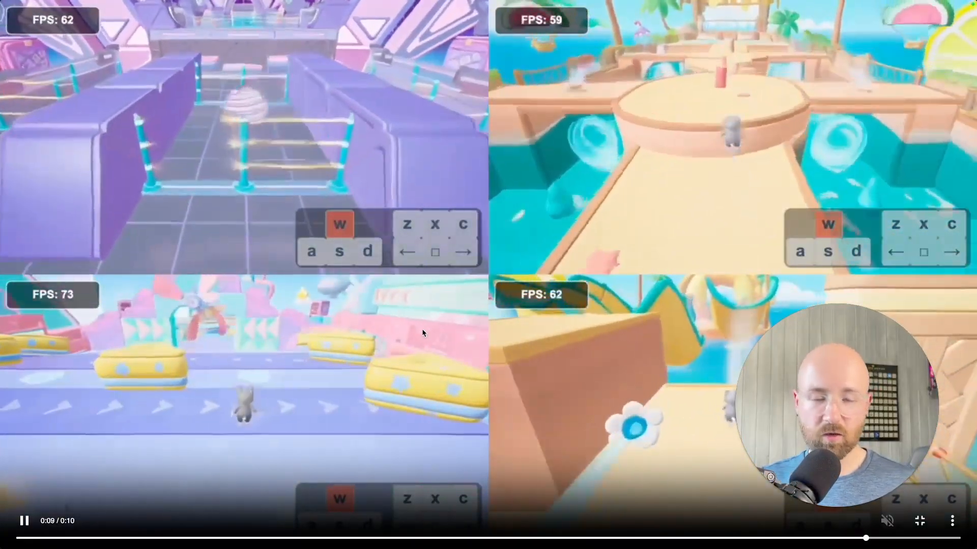
{"action": "key", "text": "esc"}
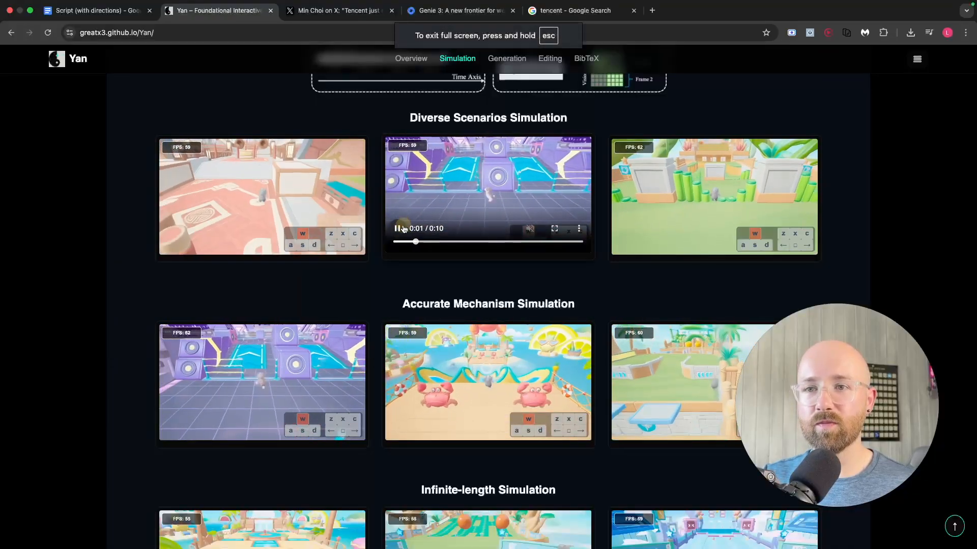
Step: Play the crab-beach mechanism demo, then the middle infinite-length demo in full screen
{"action": "scroll", "scroll_direction": "down", "scroll_amount": 3}
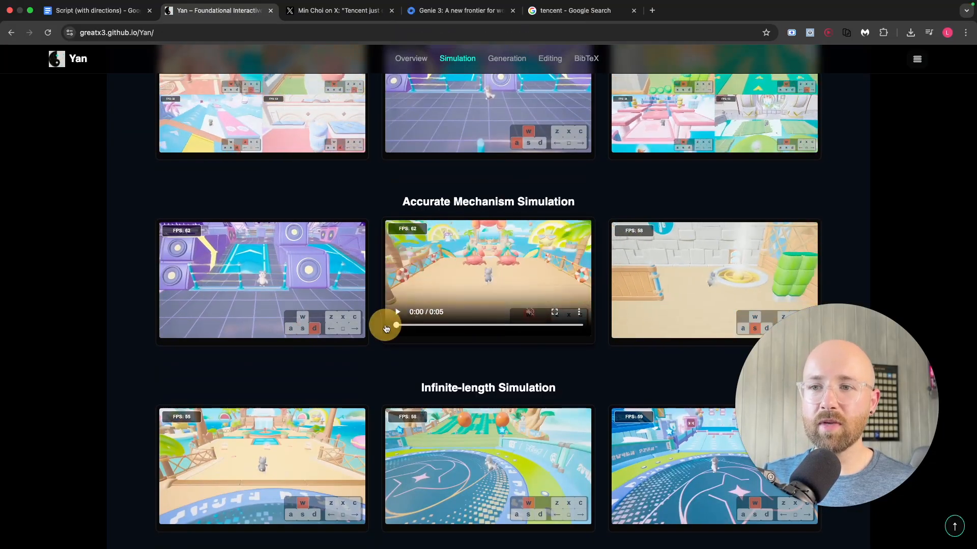
{"action": "left_click", "coordinate": [553, 312]}
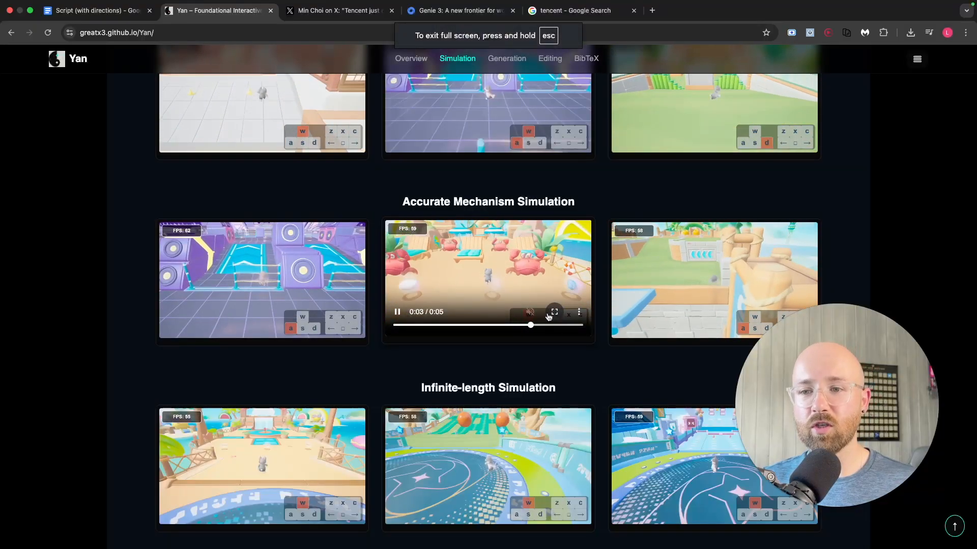
{"action": "scroll", "scroll_direction": "down", "scroll_amount": 3}
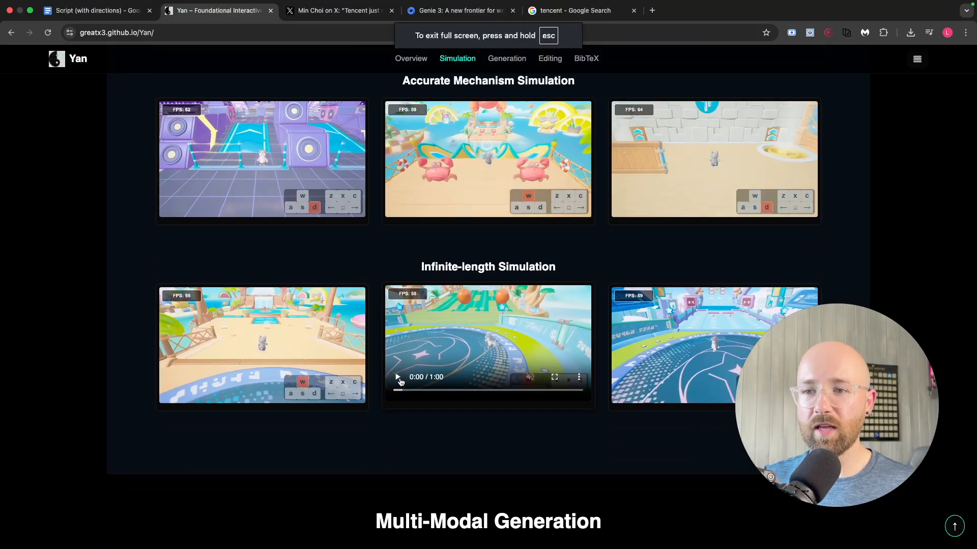
{"action": "left_click", "coordinate": [397, 376]}
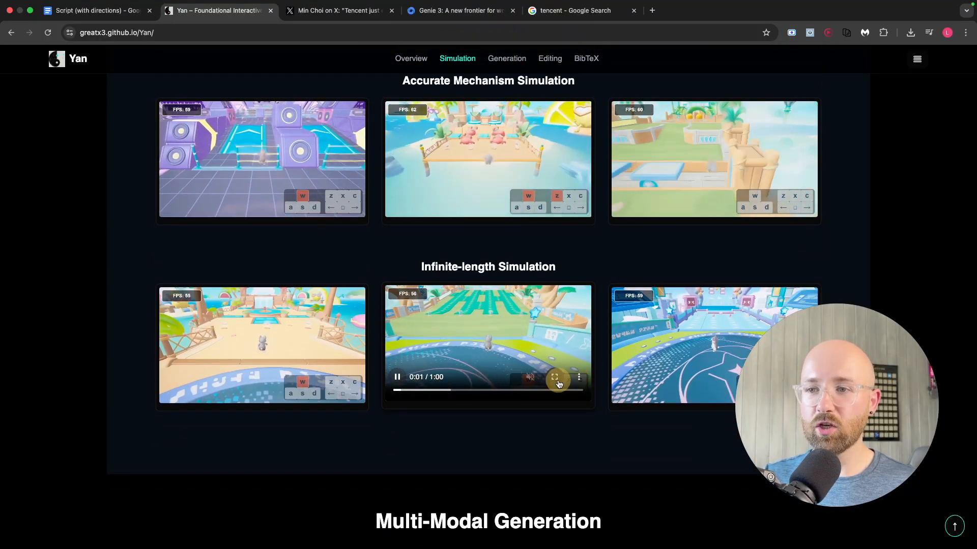
{"action": "left_click", "coordinate": [554, 378]}
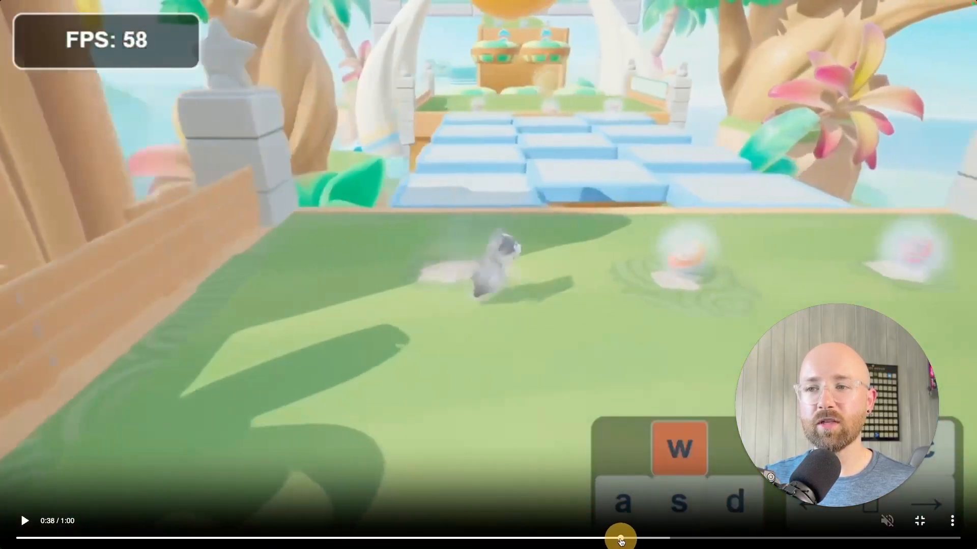
Step: Seek the infinite-length demo forward to about 0:53 and exit full screen
{"action": "left_click_drag", "start_coordinate": [621, 538], "coordinate": [714, 532]}
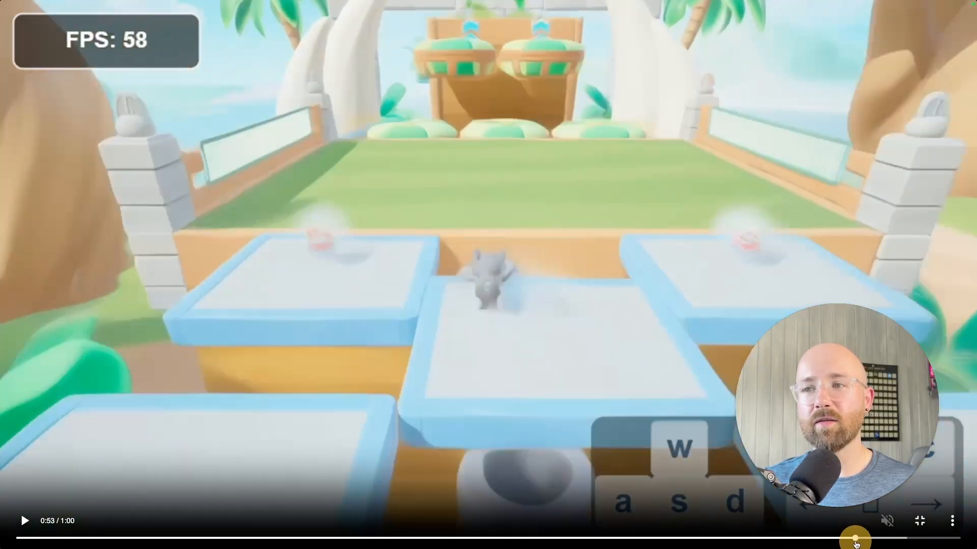
{"action": "key", "text": "esc"}
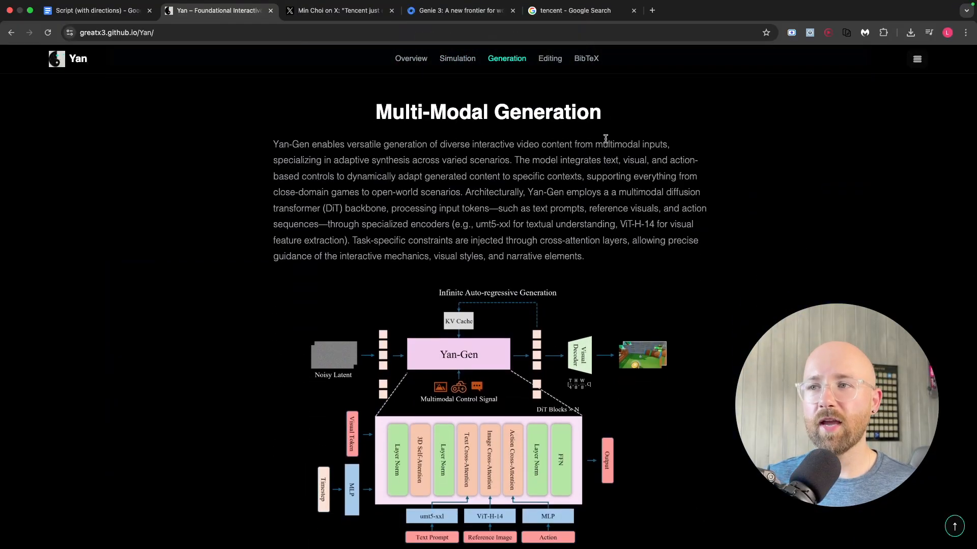
Step: Highlight "text, visual, and action-based controls" and scroll to Image to Interactive Video
{"action": "left_click_drag", "start_coordinate": [605, 160], "coordinate": [334, 176]}
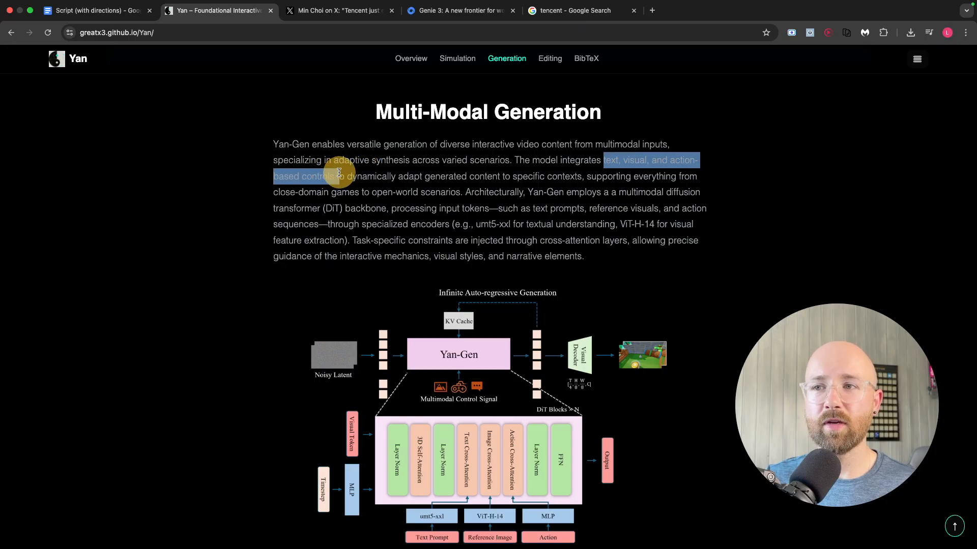
{"action": "scroll", "scroll_direction": "down", "scroll_amount": 3}
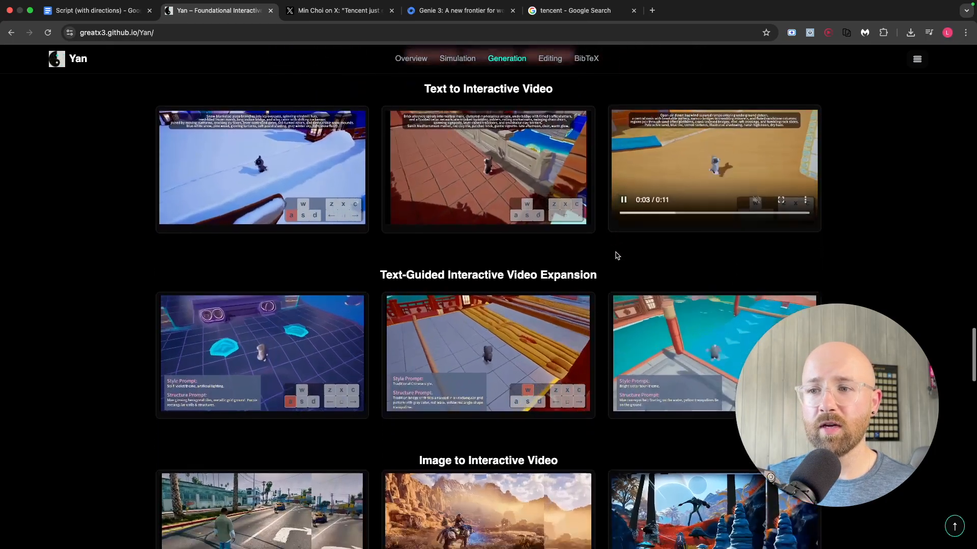
{"action": "scroll", "scroll_direction": "down", "scroll_amount": 3}
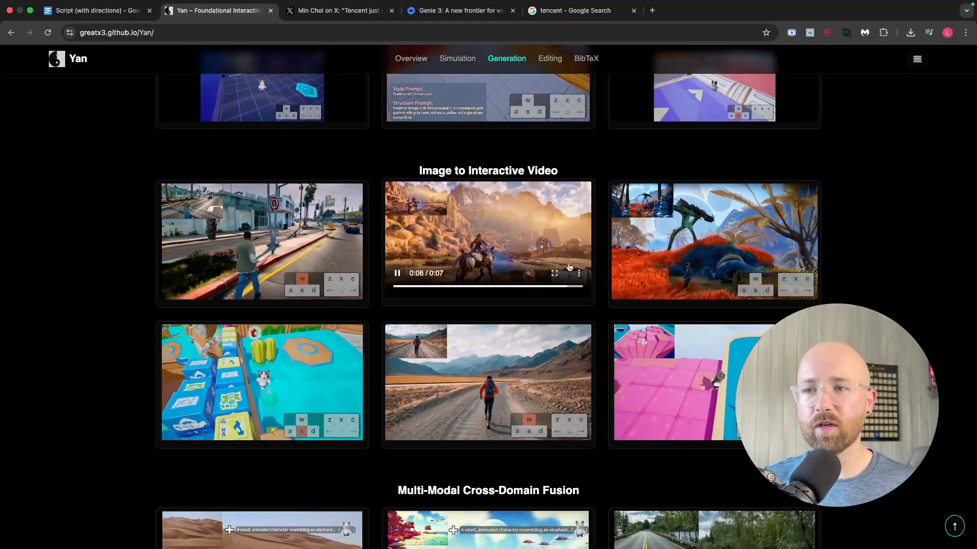
{"action": "left_click", "coordinate": [553, 272]}
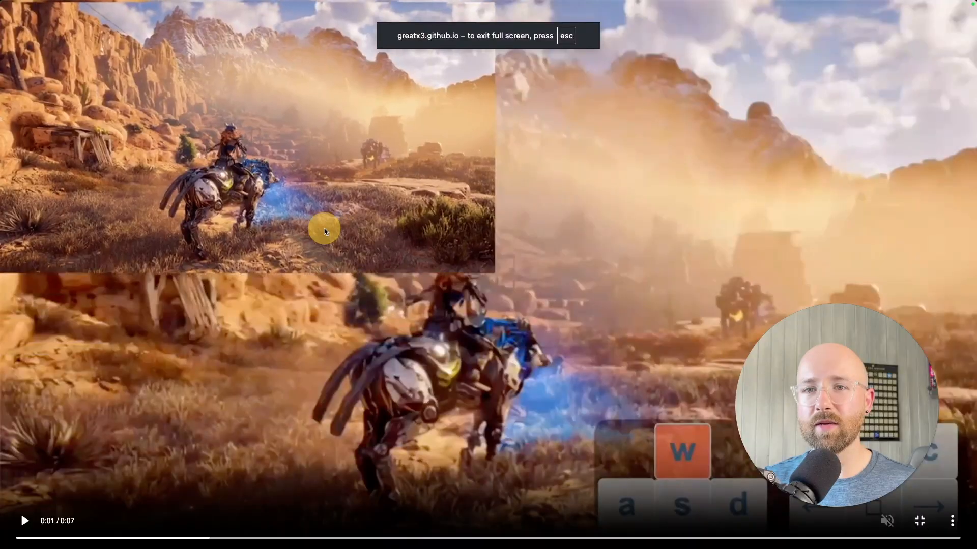
{"action": "left_click", "coordinate": [24, 521]}
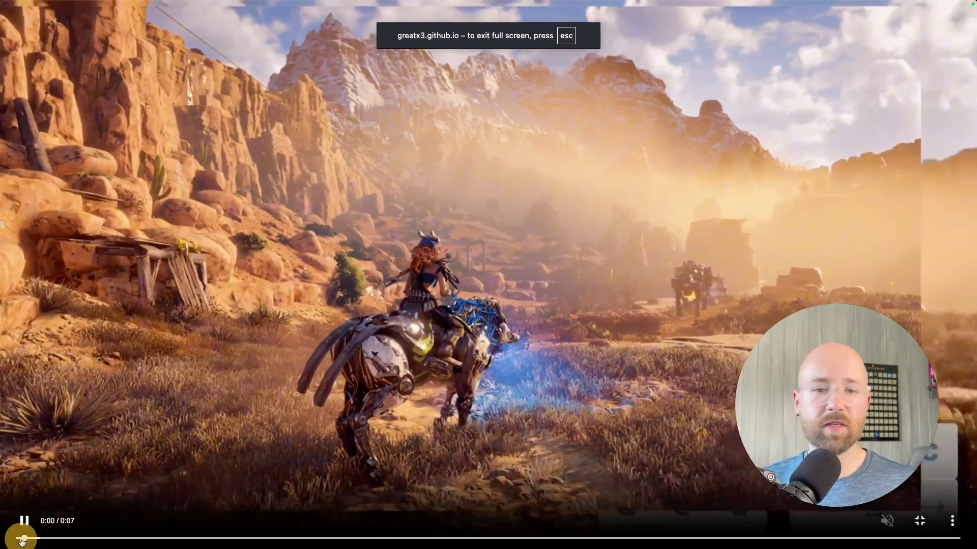
{"action": "left_click", "coordinate": [24, 521]}
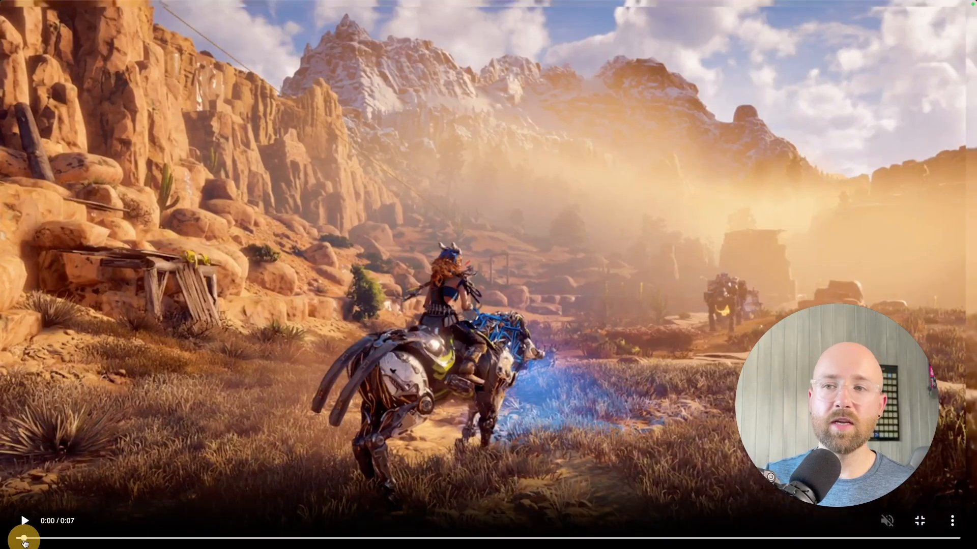
{"action": "mouse_move", "coordinate": [44, 514]}
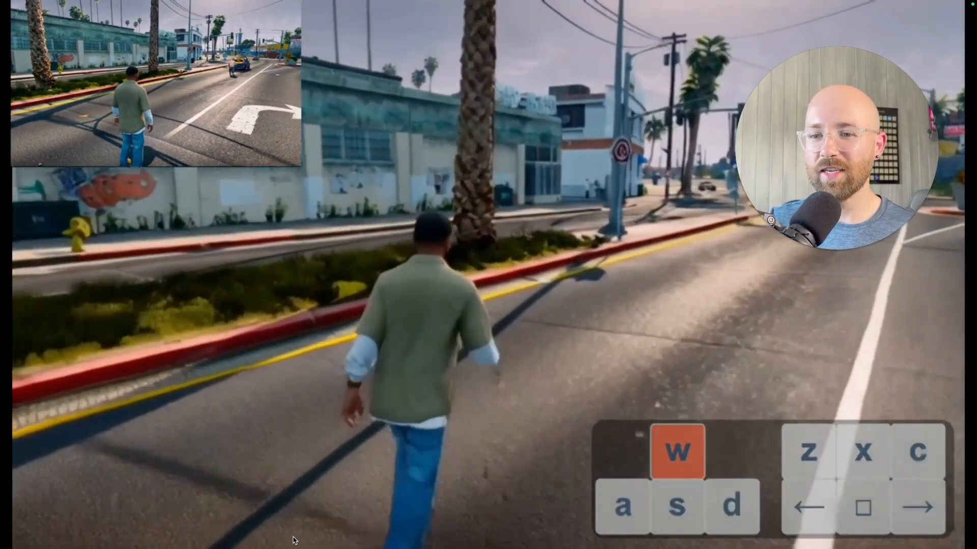
{"action": "mouse_move", "coordinate": [289, 537]}
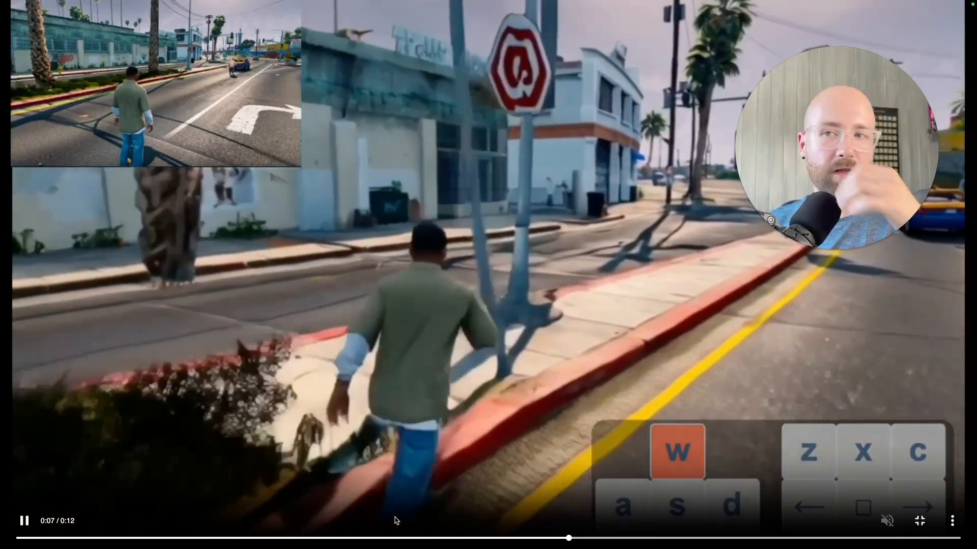
{"action": "key", "text": "d"}
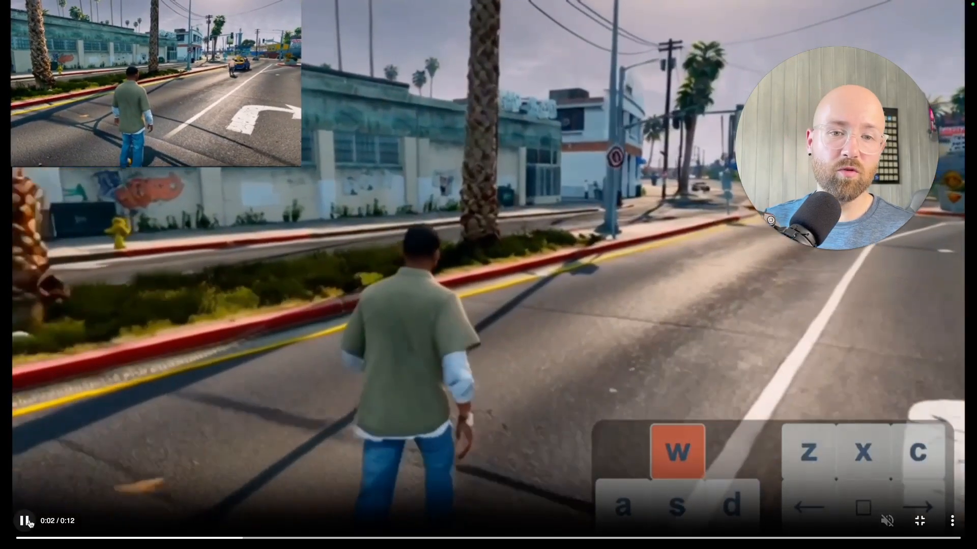
{"action": "left_click", "coordinate": [40, 538]}
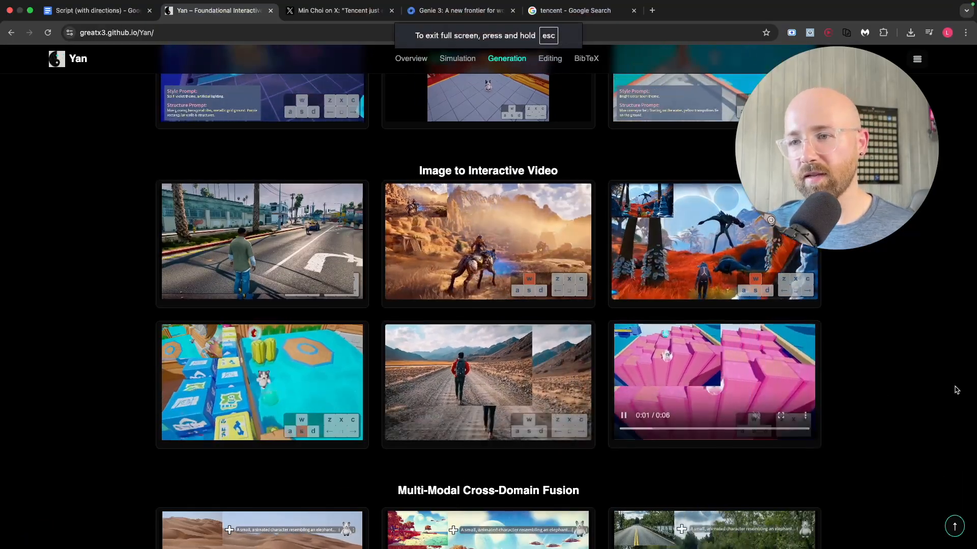
Step: Scroll past the Multi-Granularity Editing diagram back to the Image to Interactive Video grid
{"action": "scroll", "scroll_direction": "down", "scroll_amount": 3}
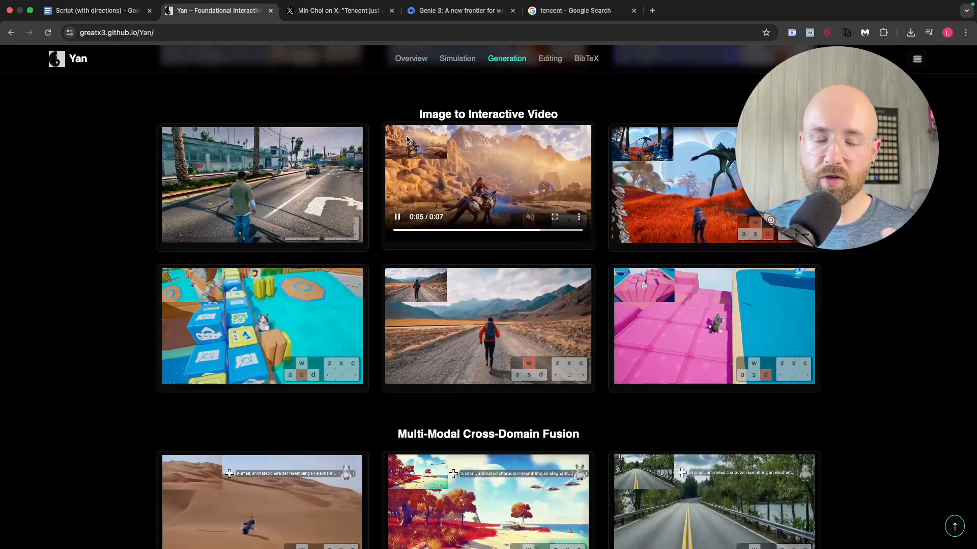
{"action": "scroll", "scroll_direction": "down", "scroll_amount": 3}
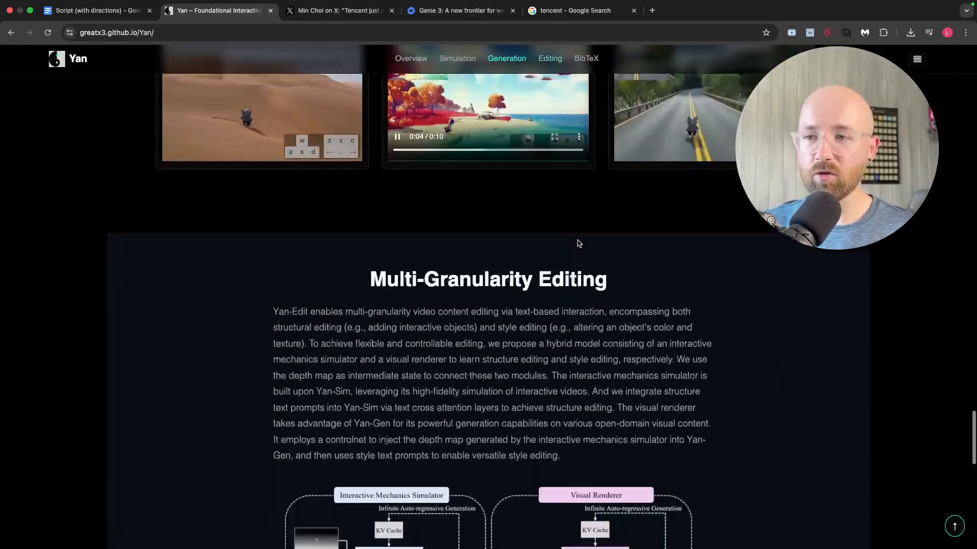
{"action": "scroll", "scroll_direction": "down", "scroll_amount": 3}
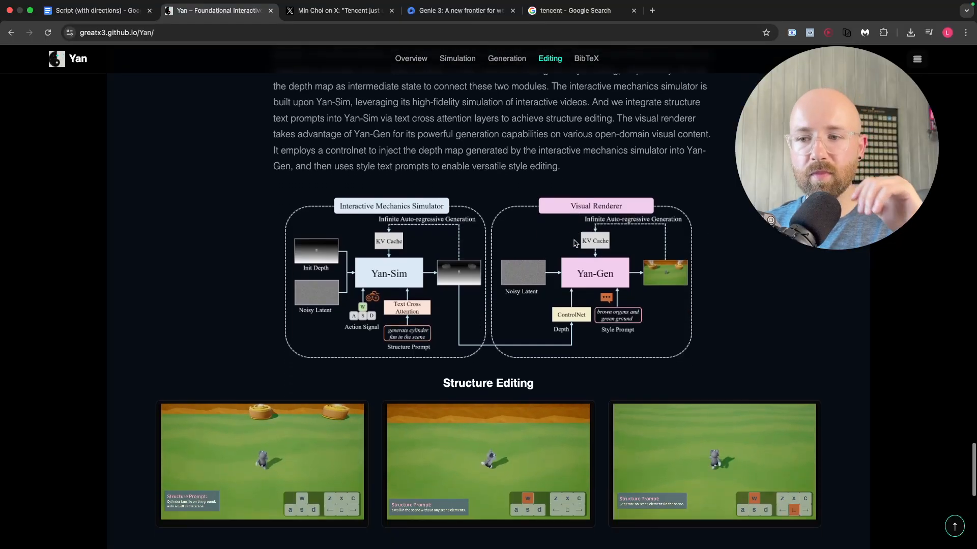
{"action": "scroll", "scroll_direction": "down", "scroll_amount": 3}
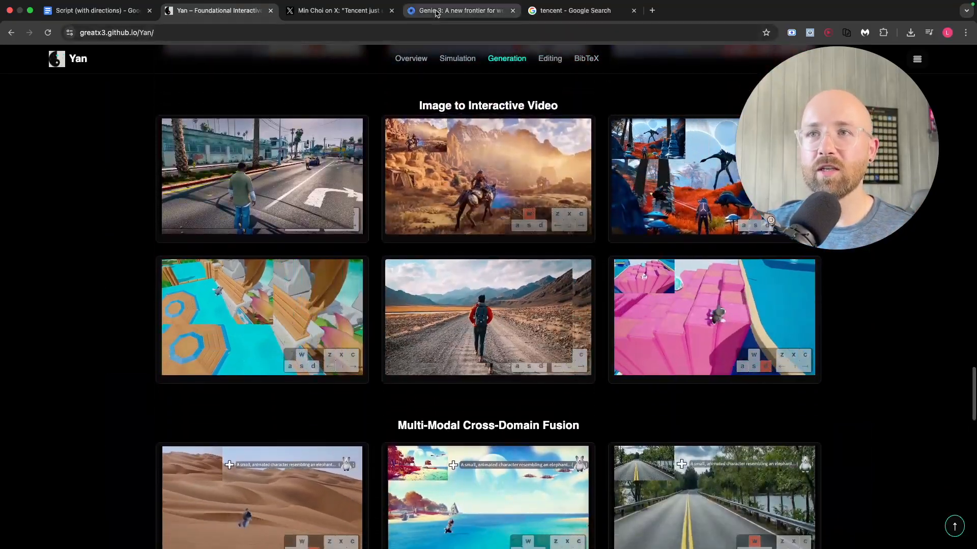
Step: On the Genie 3 post, scroll to the real-time worlds video and dismiss its More videos overlay
{"action": "left_click", "coordinate": [461, 10]}
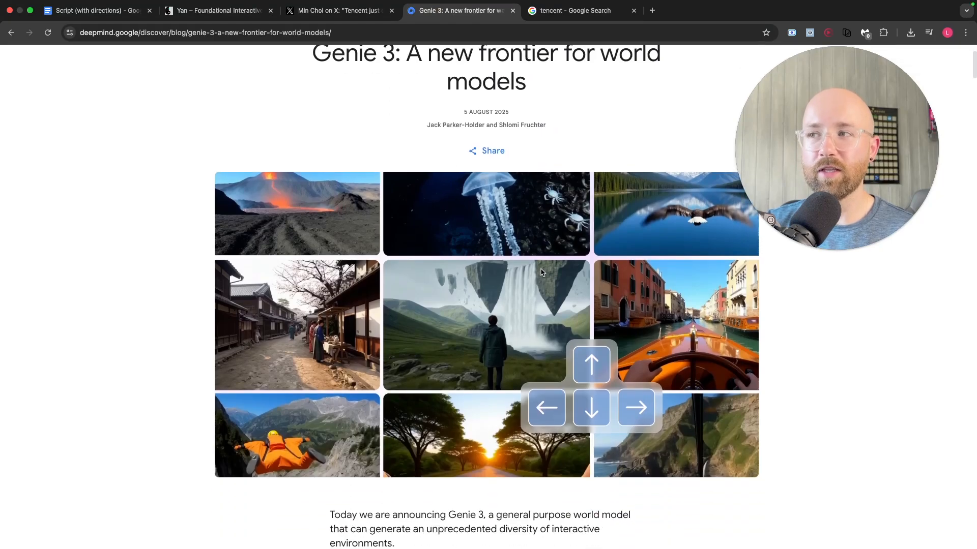
{"action": "scroll", "scroll_direction": "down", "scroll_amount": 3}
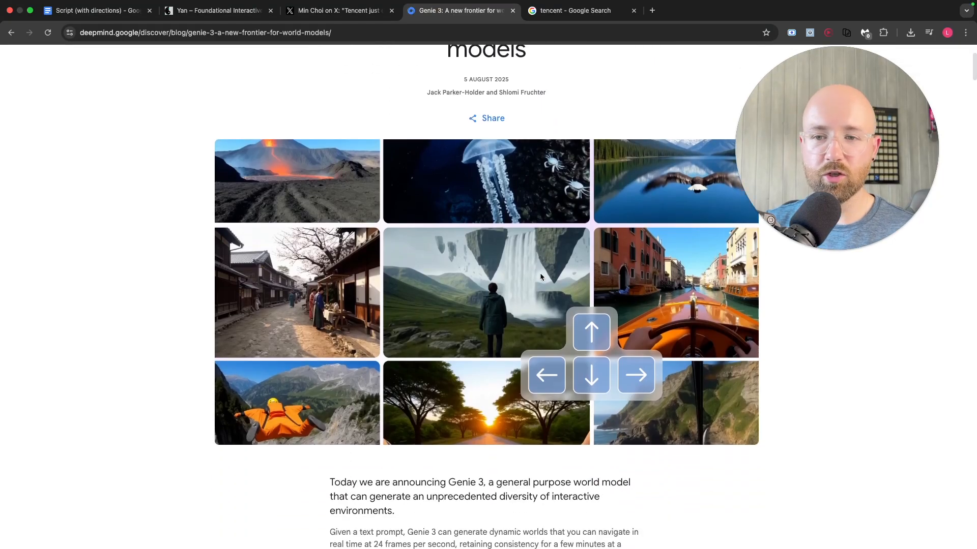
{"action": "scroll", "scroll_direction": "down", "scroll_amount": 3}
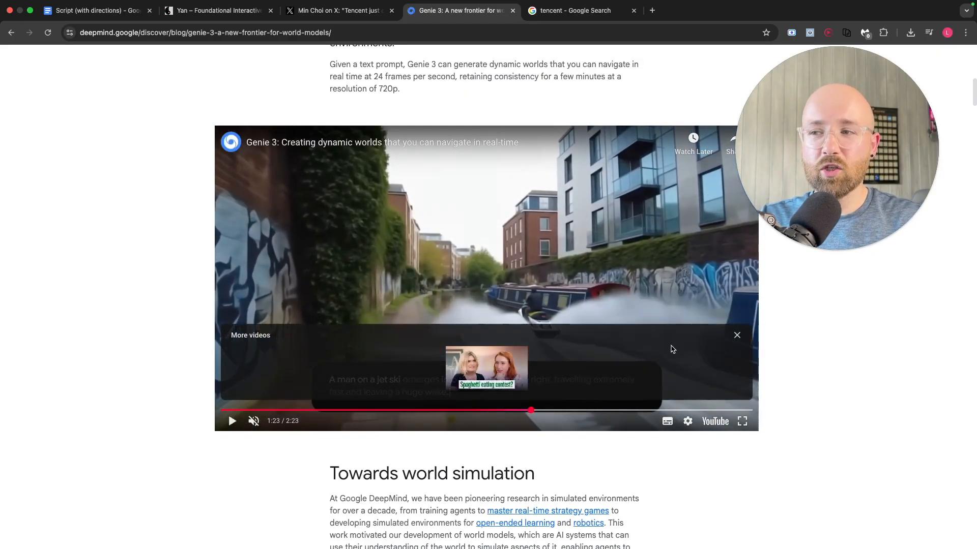
{"action": "left_click", "coordinate": [736, 335]}
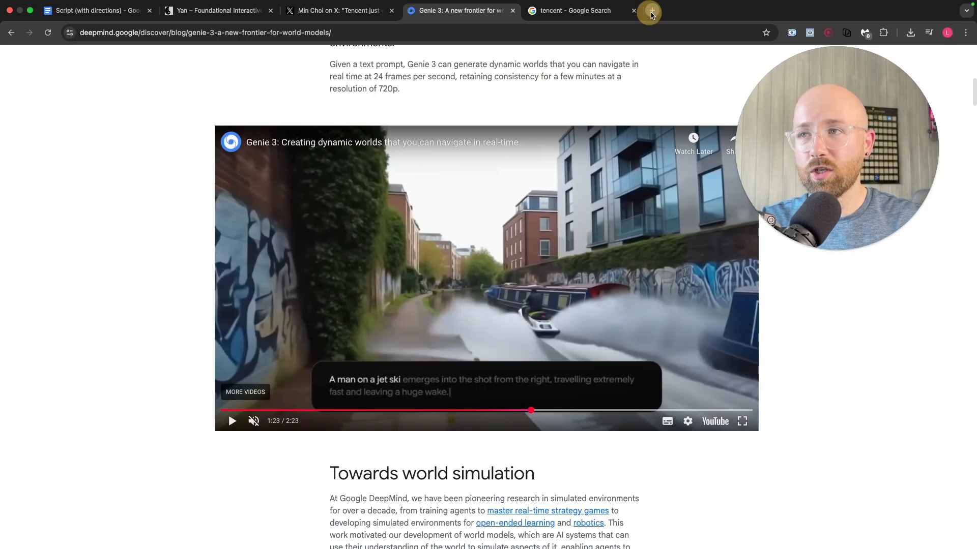
Step: Search Google Images for 'humanoid robots 5000', preview the dev.ua Optimus picture, then return to Yan
{"action": "left_click", "coordinate": [650, 10]}
{"action": "type", "text": "humanoid robots 5000"}
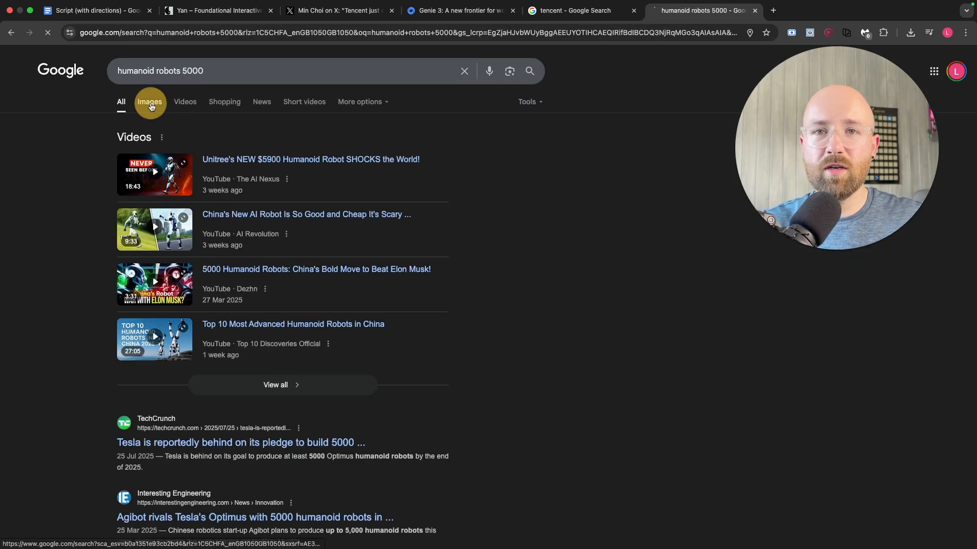
{"action": "left_click", "coordinate": [149, 102]}
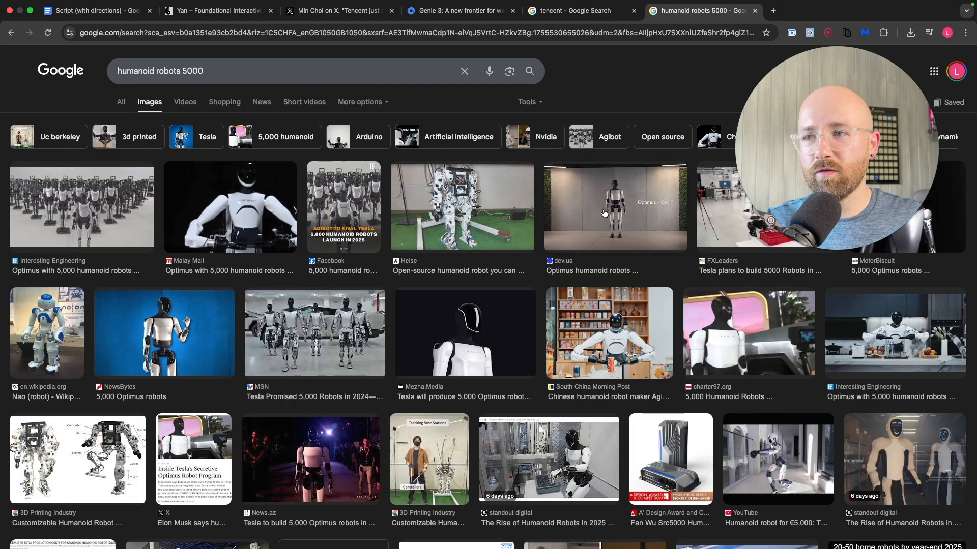
{"action": "left_click", "coordinate": [614, 207]}
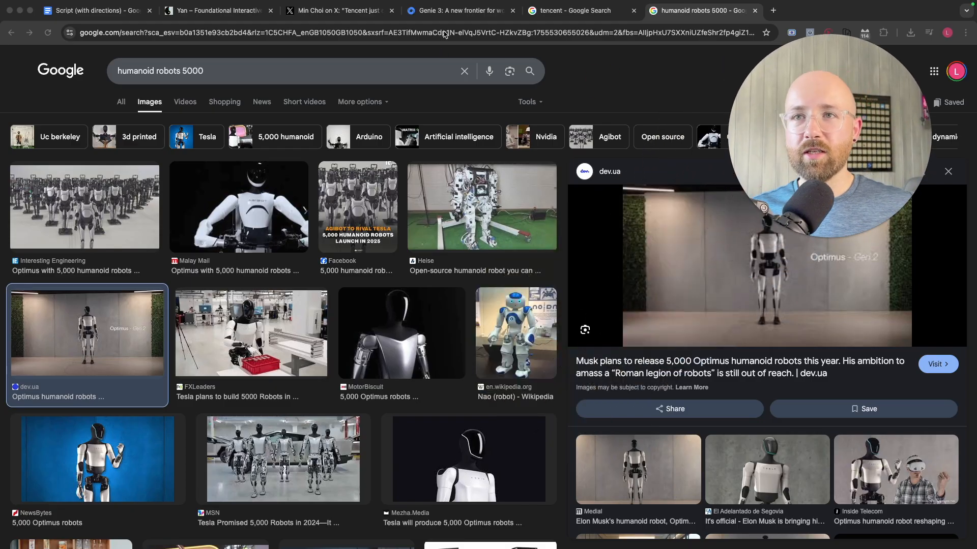
{"action": "left_click", "coordinate": [217, 10]}
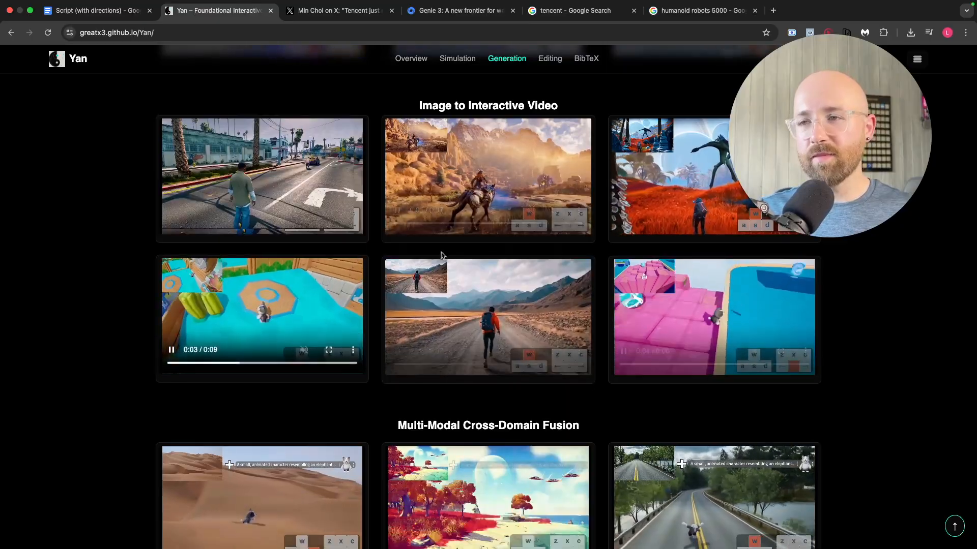
Step: Scroll past the Generation and Simulation sections to the Text to Interactive Video grid
{"action": "scroll", "scroll_direction": "down", "scroll_amount": 3}
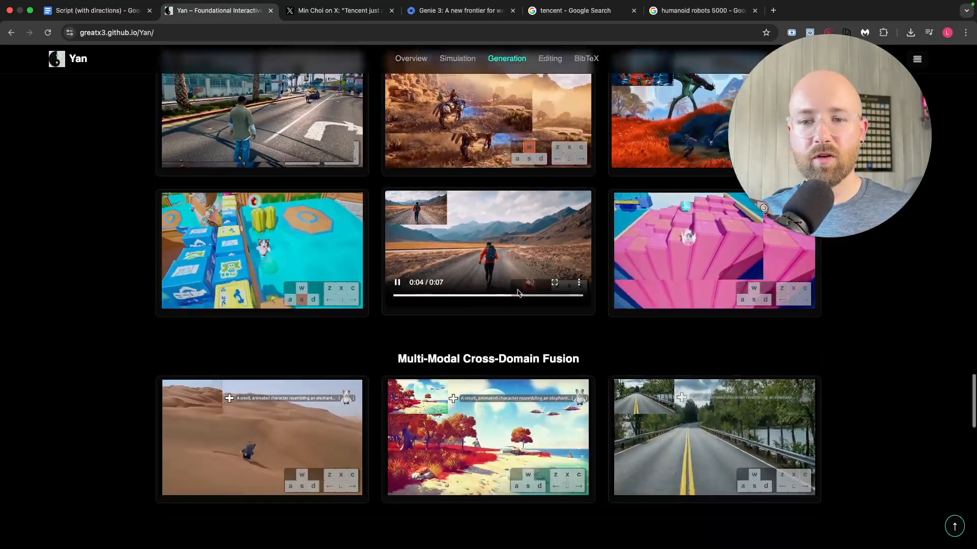
{"action": "left_click", "coordinate": [549, 58]}
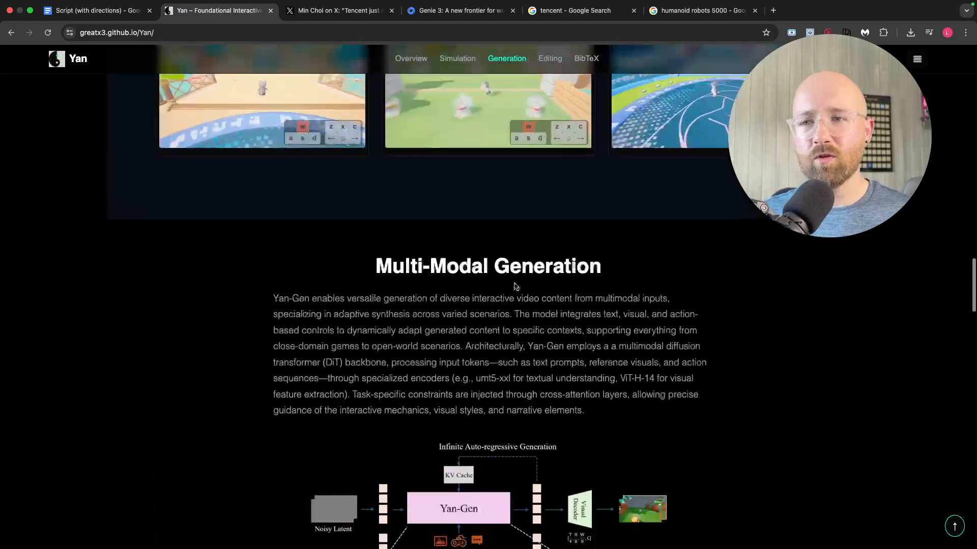
{"action": "left_click", "coordinate": [457, 58]}
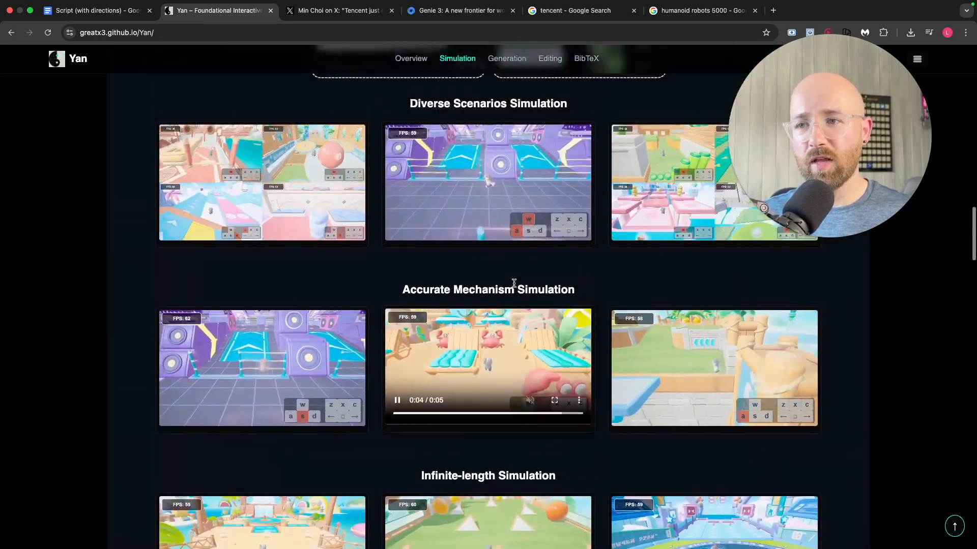
{"action": "scroll", "scroll_direction": "down", "scroll_amount": 3}
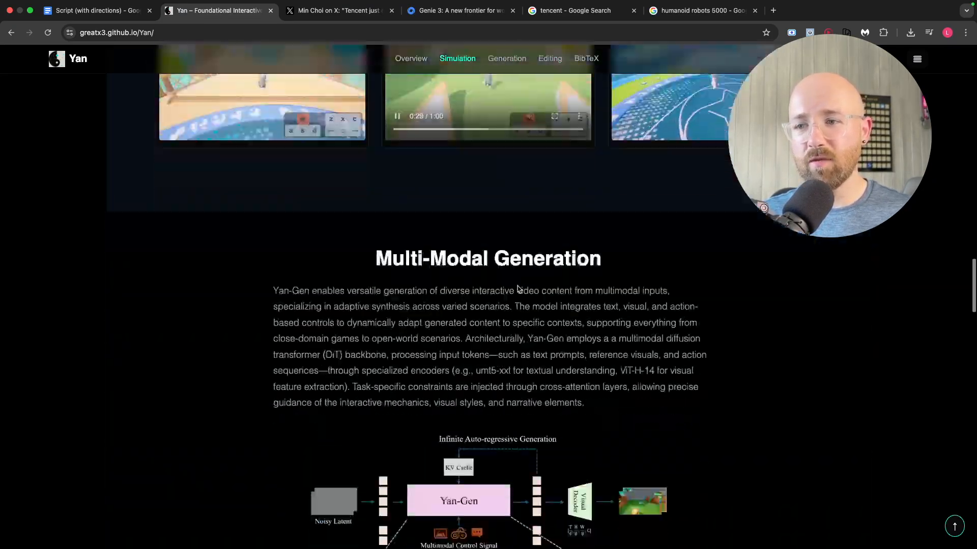
{"action": "left_click", "coordinate": [507, 58]}
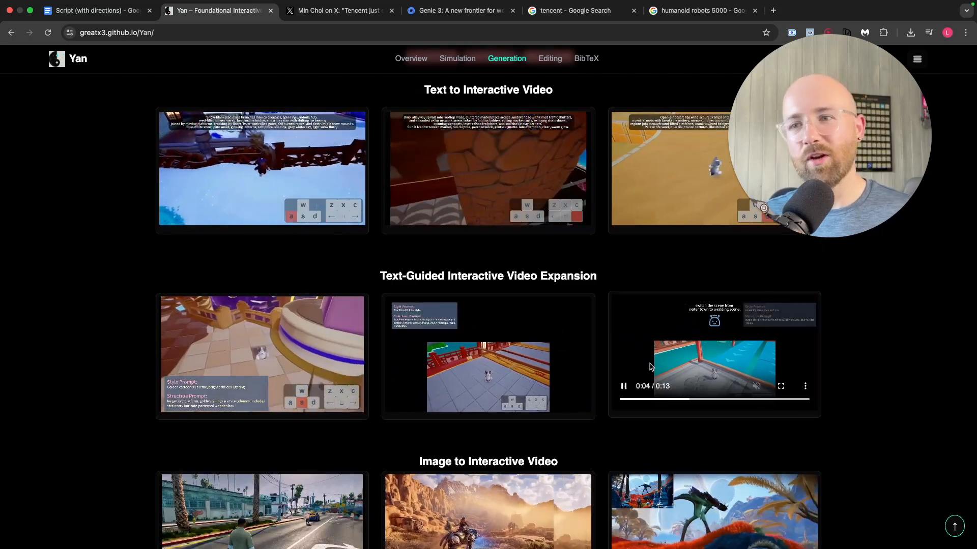
{"action": "scroll", "scroll_direction": "down", "scroll_amount": 3}
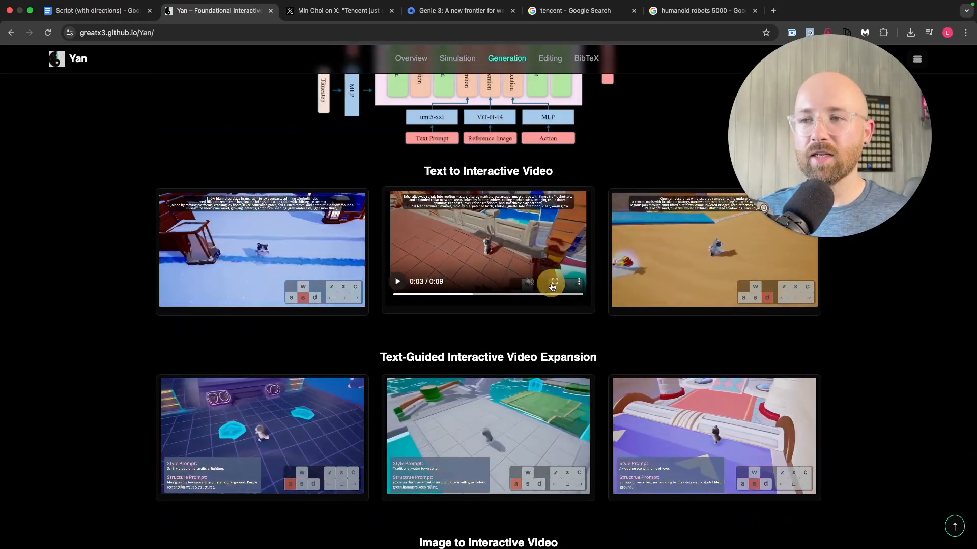
{"action": "left_click", "coordinate": [550, 283]}
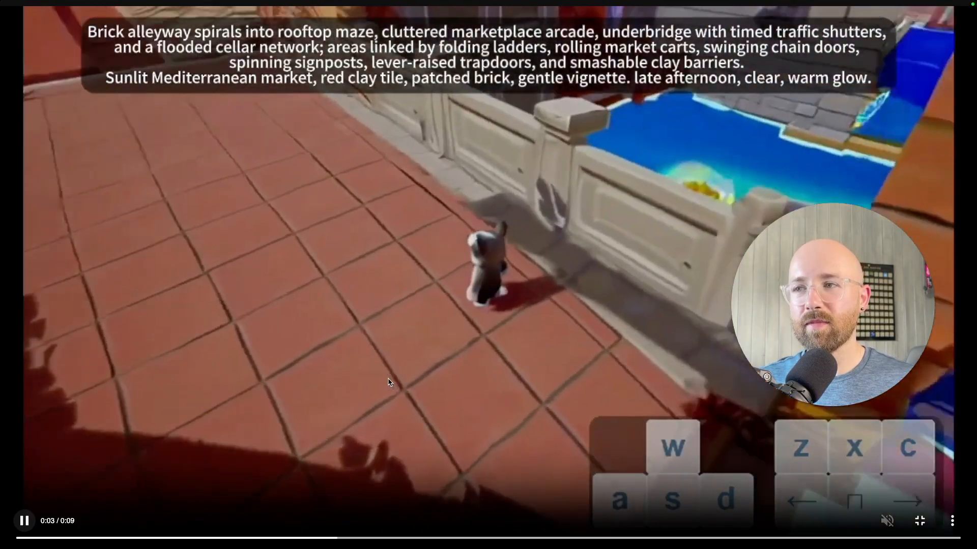
{"action": "key", "text": "z"}
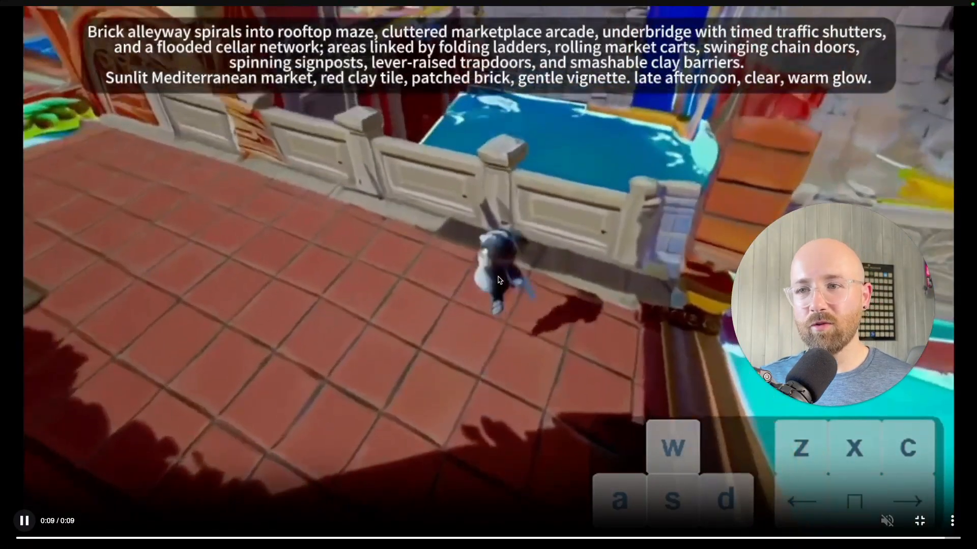
{"action": "key", "text": "esc"}
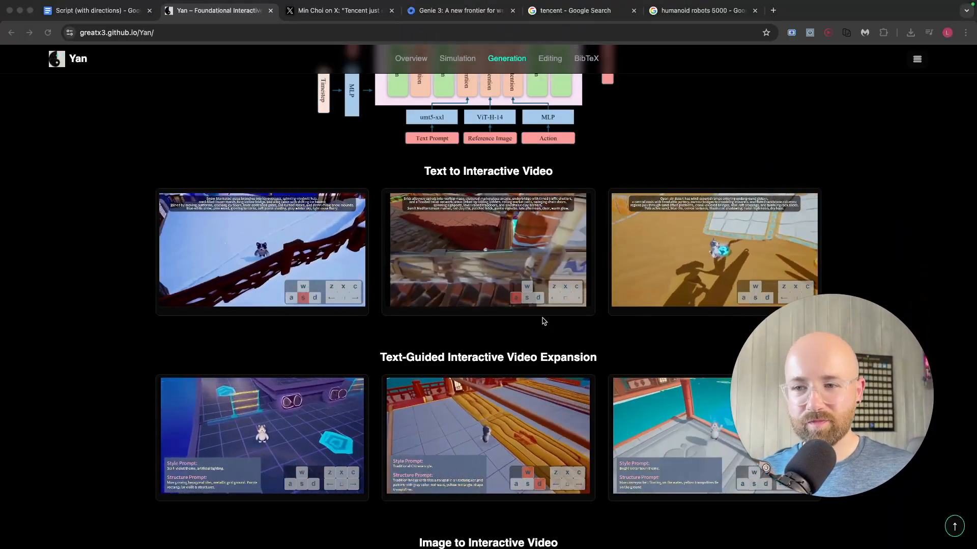
Step: Watch the tropical Multi-Modal Cross-Domain Fusion clip fullscreen, then preview the FXLeaders Tesla 5000 robots image
{"action": "scroll", "scroll_direction": "down", "scroll_amount": 3}
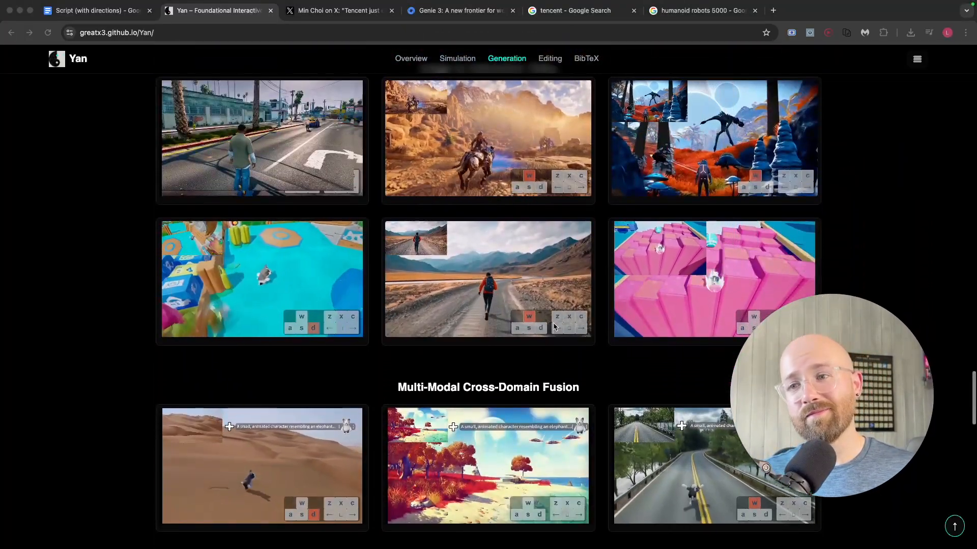
{"action": "scroll", "scroll_direction": "down", "scroll_amount": 3}
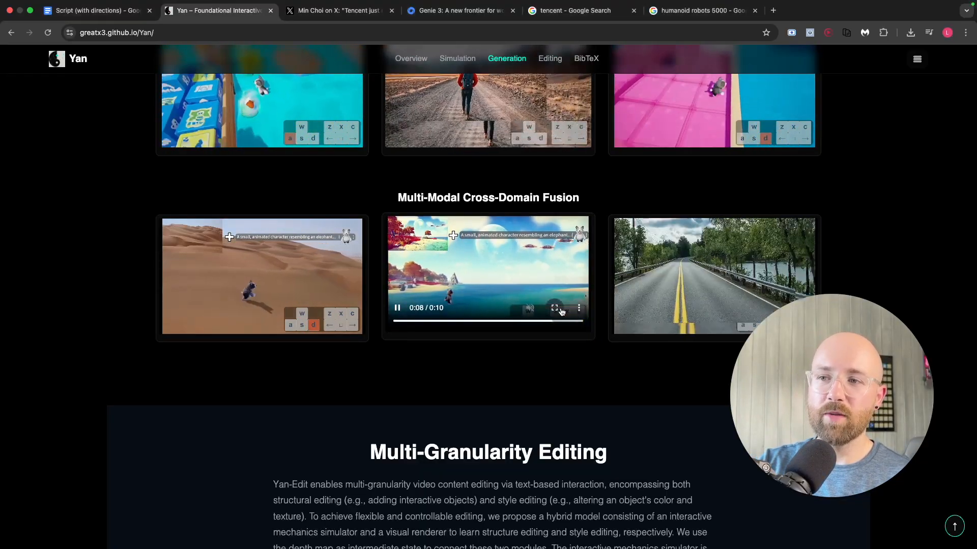
{"action": "left_click", "coordinate": [554, 308]}
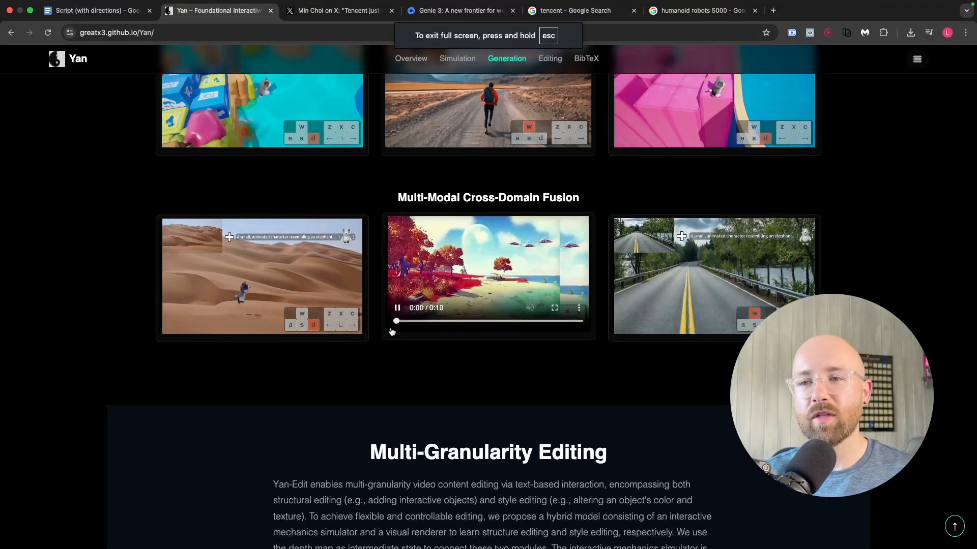
{"action": "scroll", "scroll_direction": "down", "scroll_amount": 3}
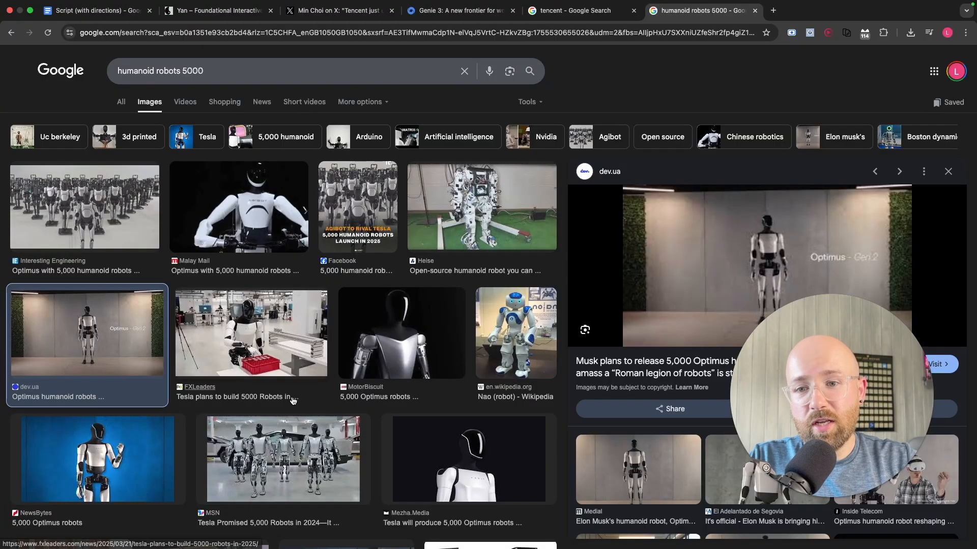
{"action": "left_click", "coordinate": [250, 332]}
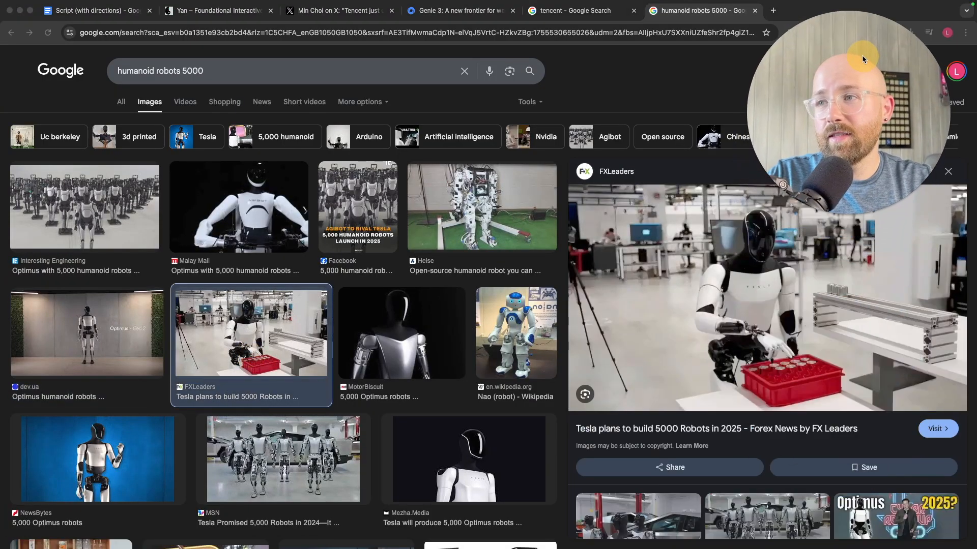